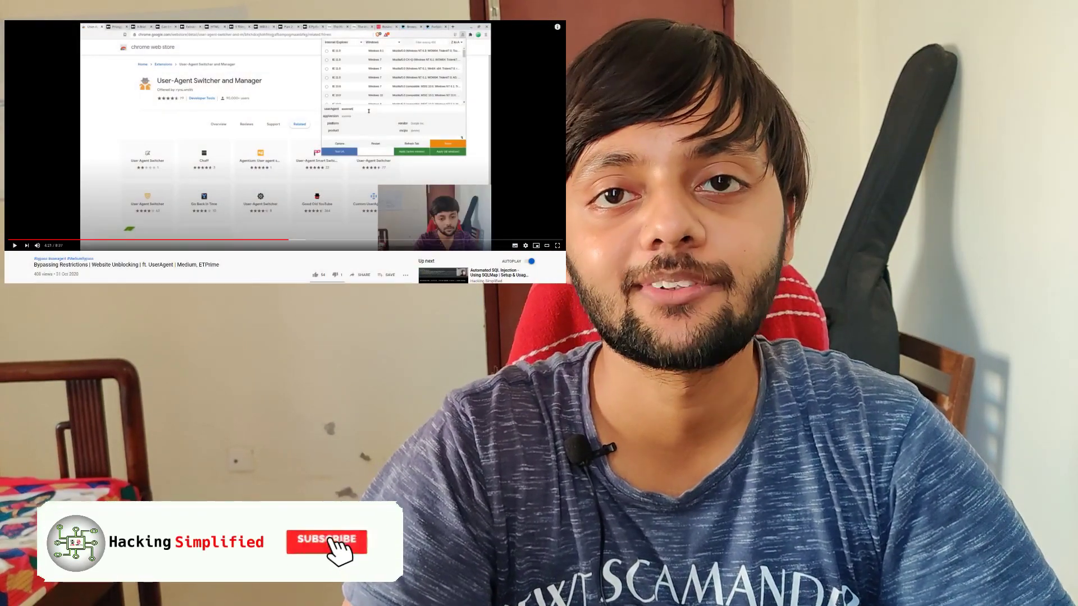
Step: Bring up hackthissite.org's realistic missions list showing the Realistic 7 entry
left_click(326, 542)
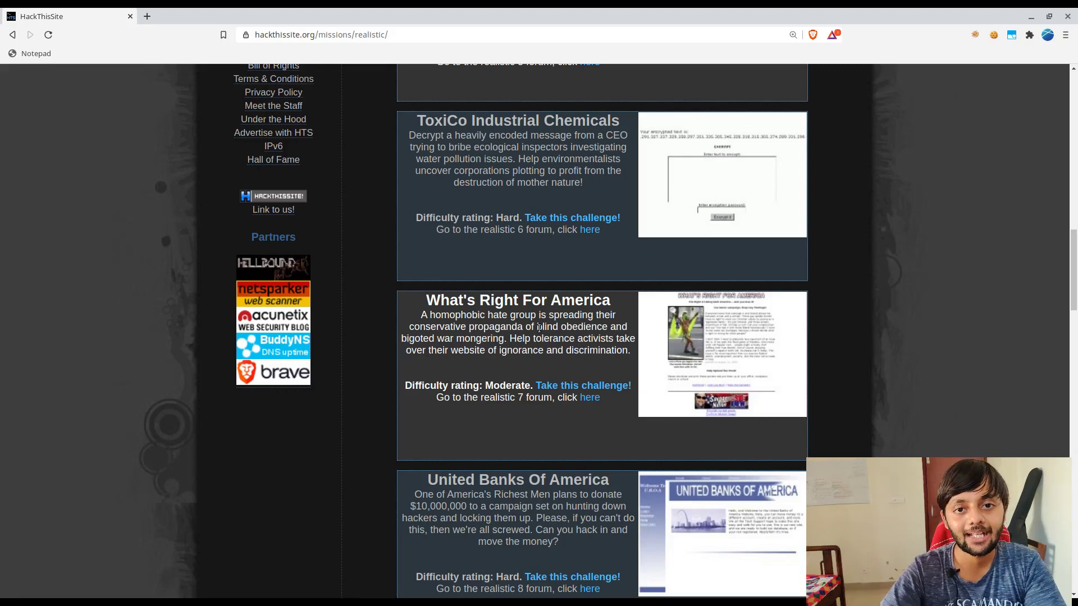
Step: Start the What's Right For America challenge from the missions list
scroll("down", 3)
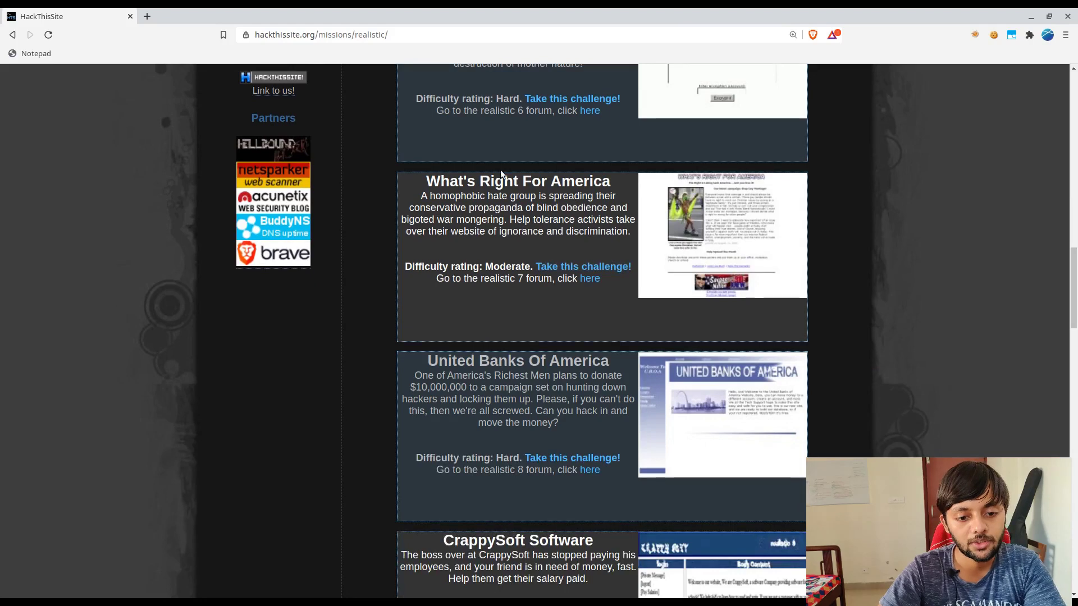
mouse_move(583, 266)
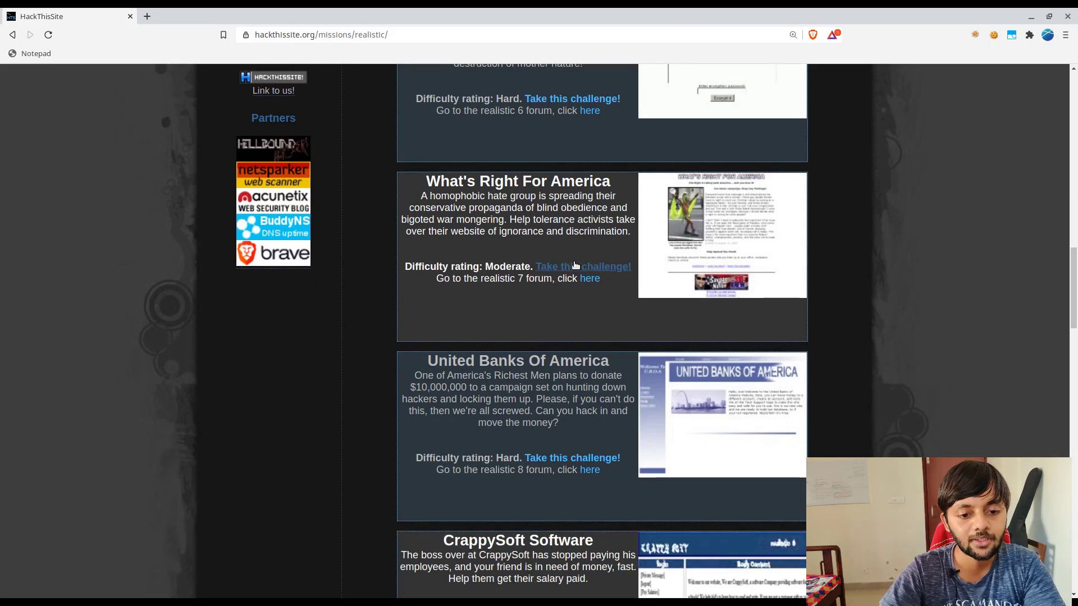
left_click(583, 266)
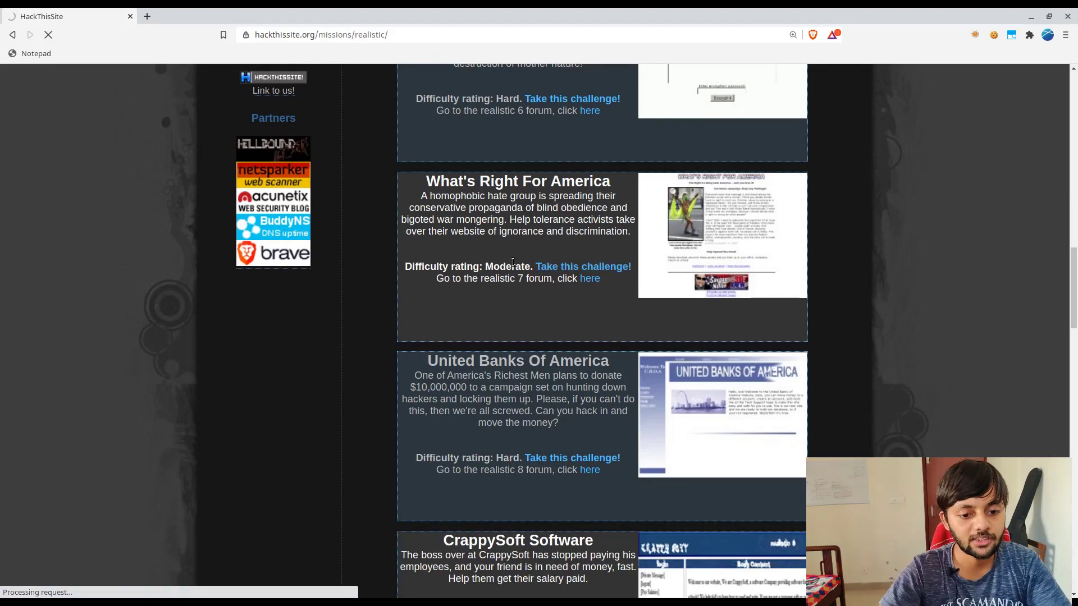
left_click(583, 267)
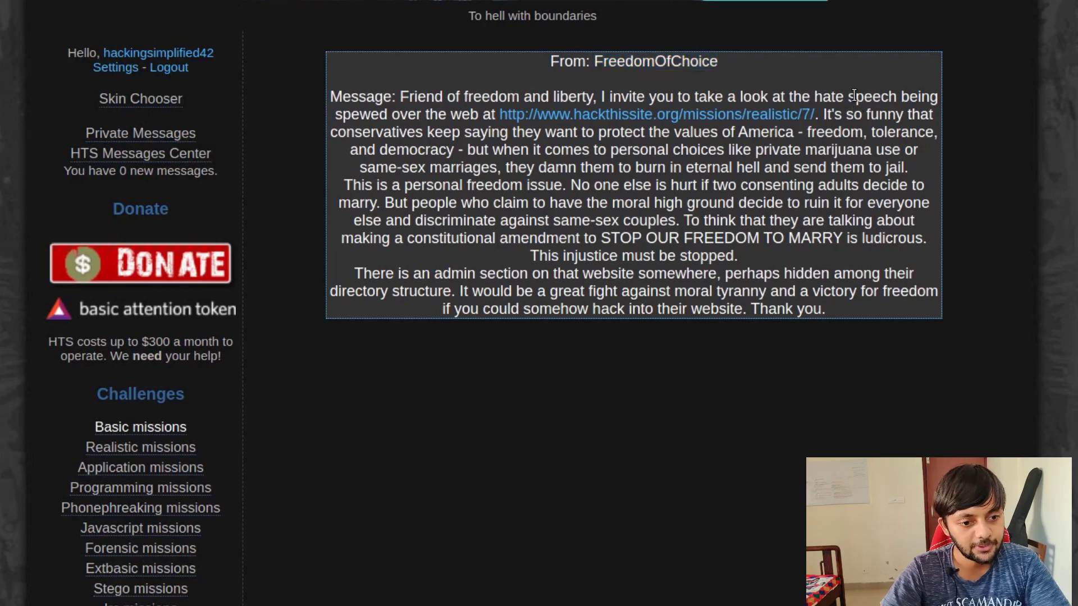
Step: Highlight 'speech' and the hidden admin section sentence in FreedomOfChoice's briefing, then clear the selection
double_click(871, 97)
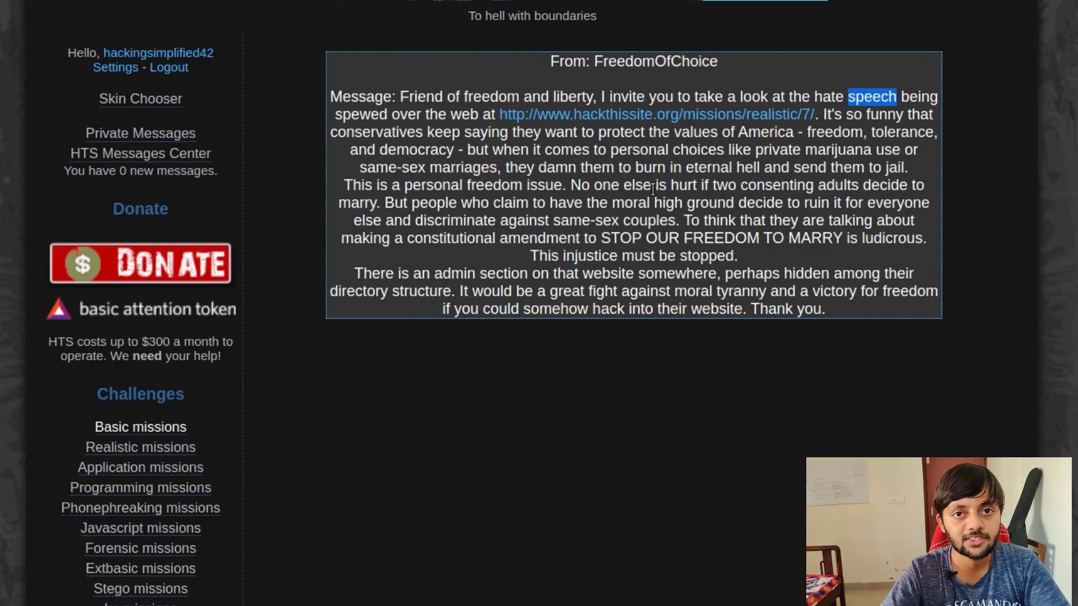
mouse_move(829, 132)
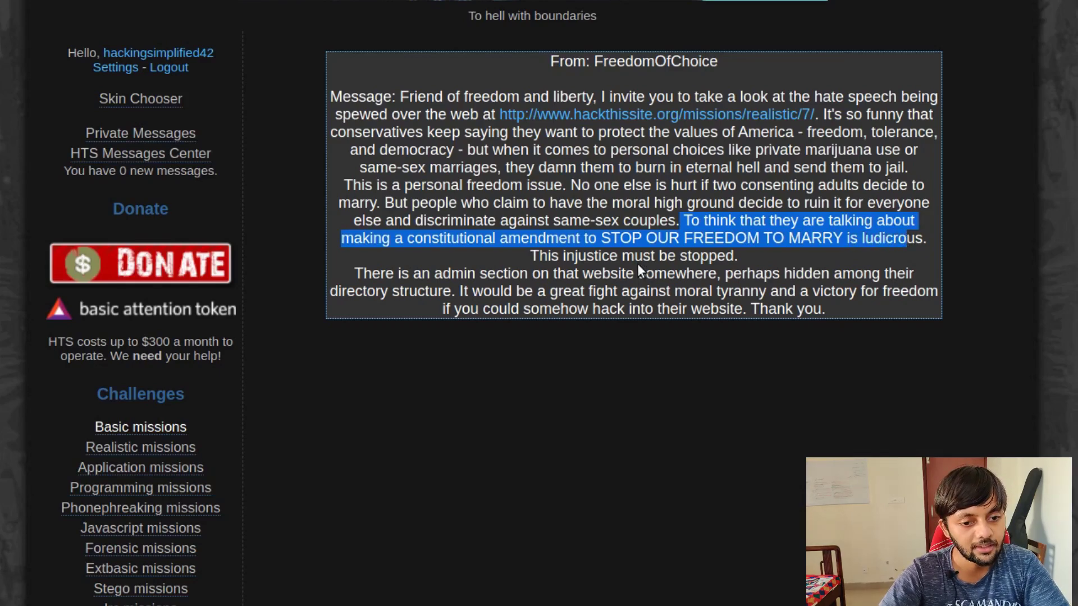
left_click(430, 278)
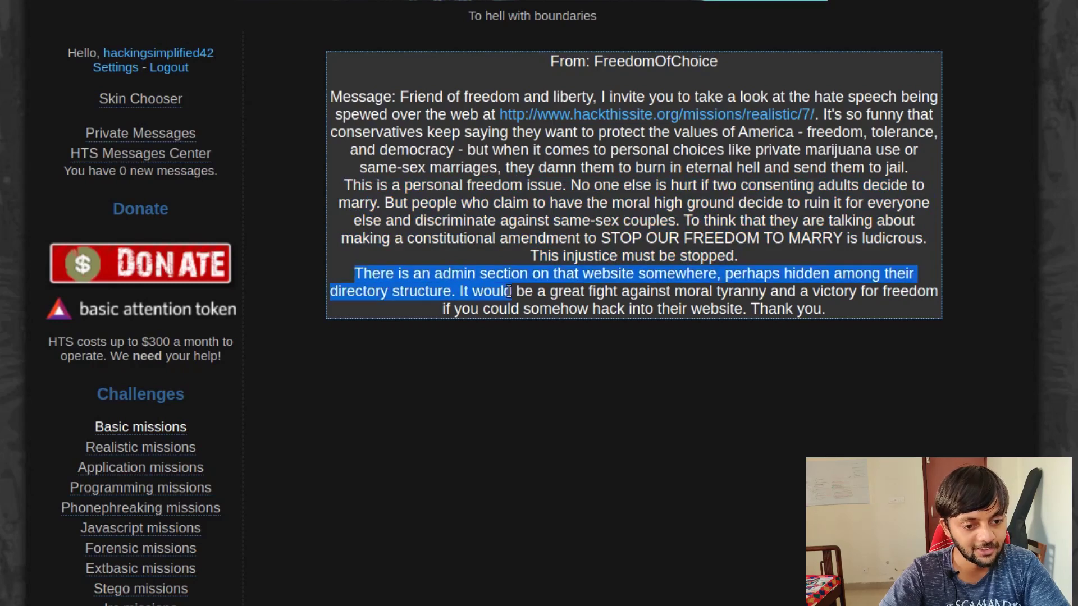
mouse_move(560, 291)
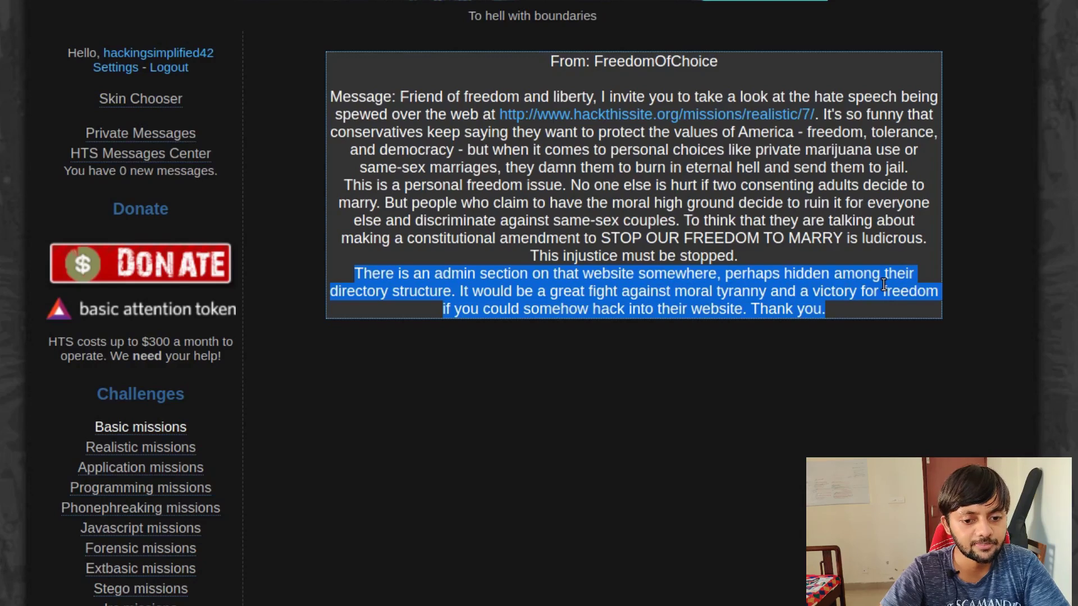
mouse_move(852, 317)
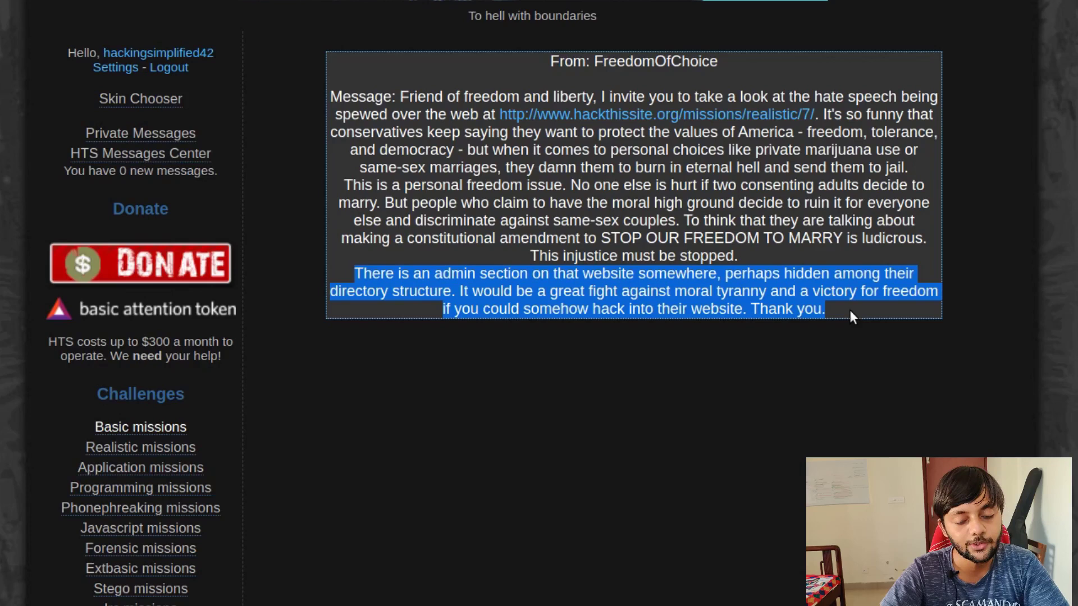
left_click(431, 282)
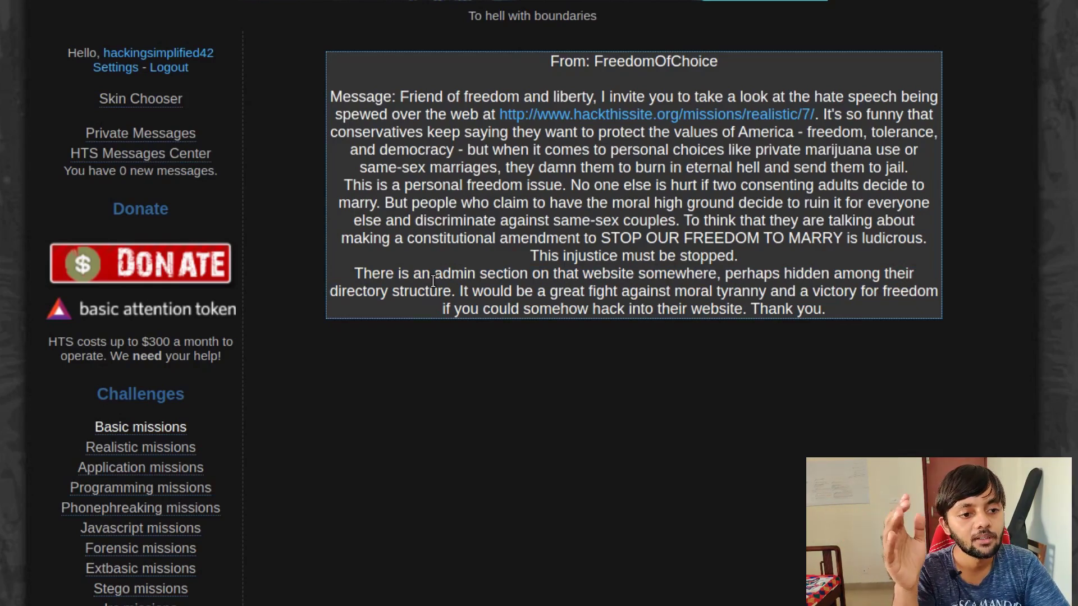
Step: Load the What's Right For America mission website from the briefing
left_click(655, 115)
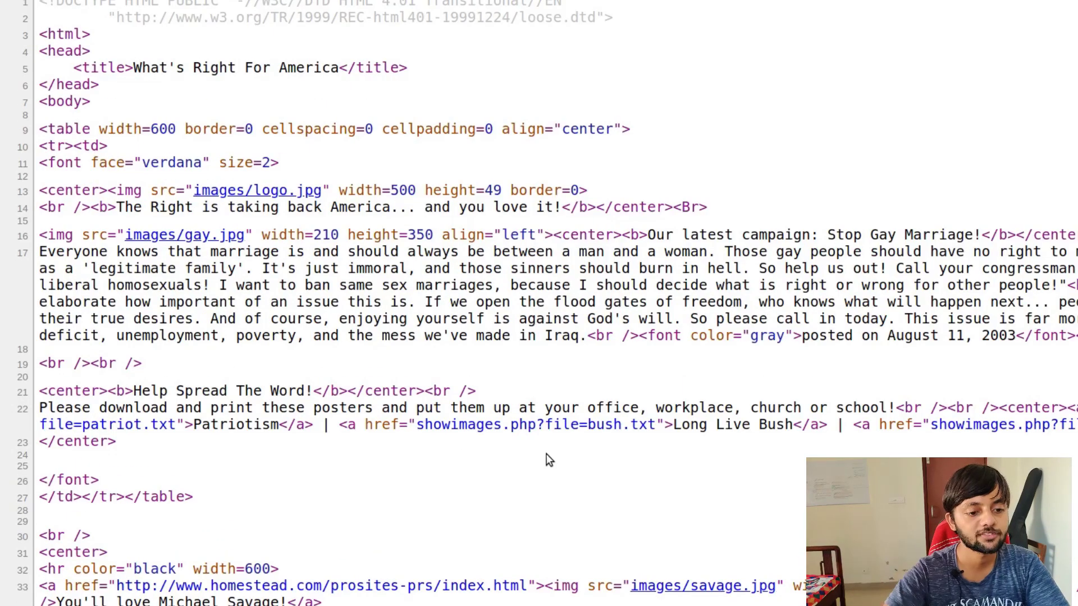
mouse_move(557, 447)
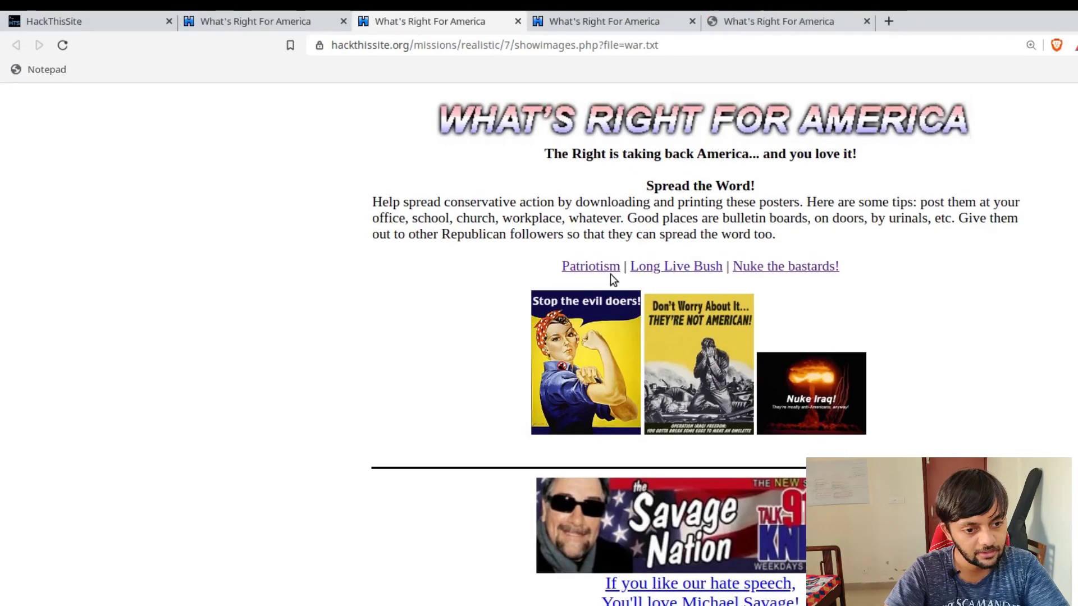
Step: Request showimages.php?file=showimages.php in place of patriot.txt on the Patriotism posters page
left_click(589, 266)
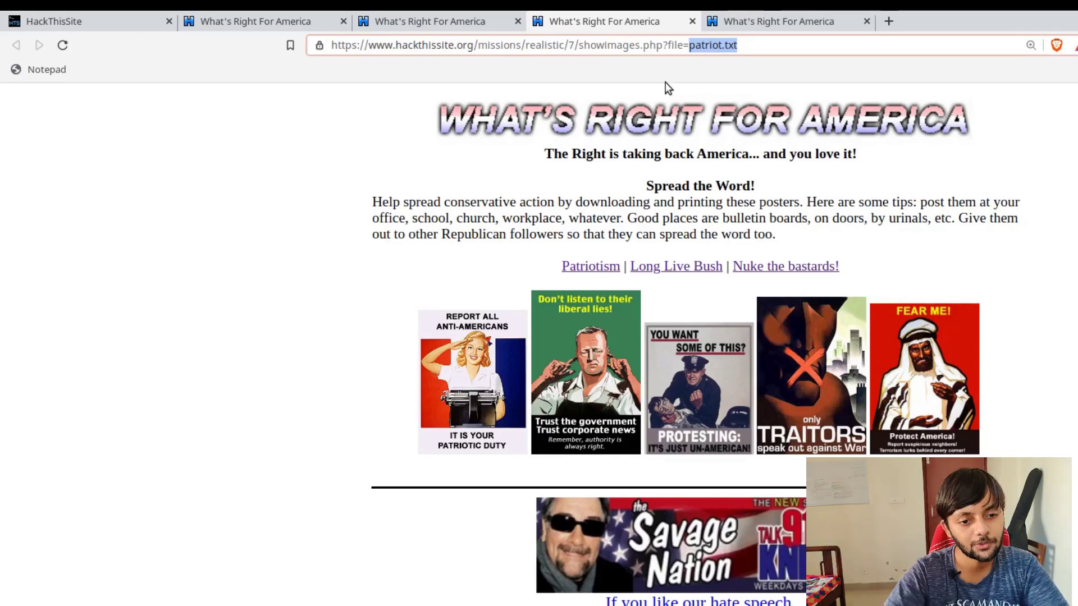
mouse_move(557, 200)
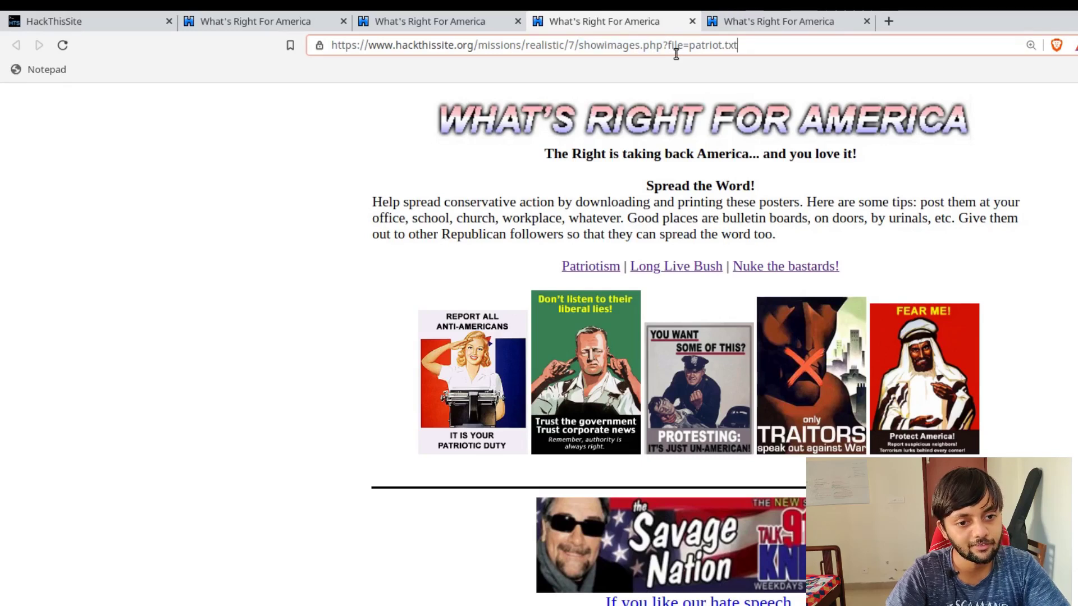
double_click(714, 45)
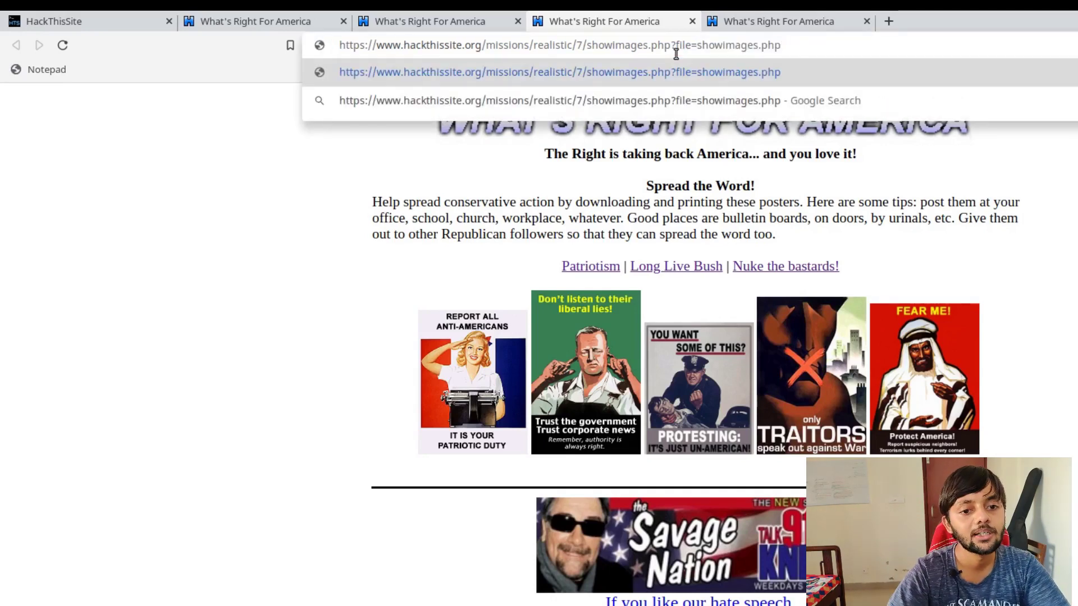
key("Return")
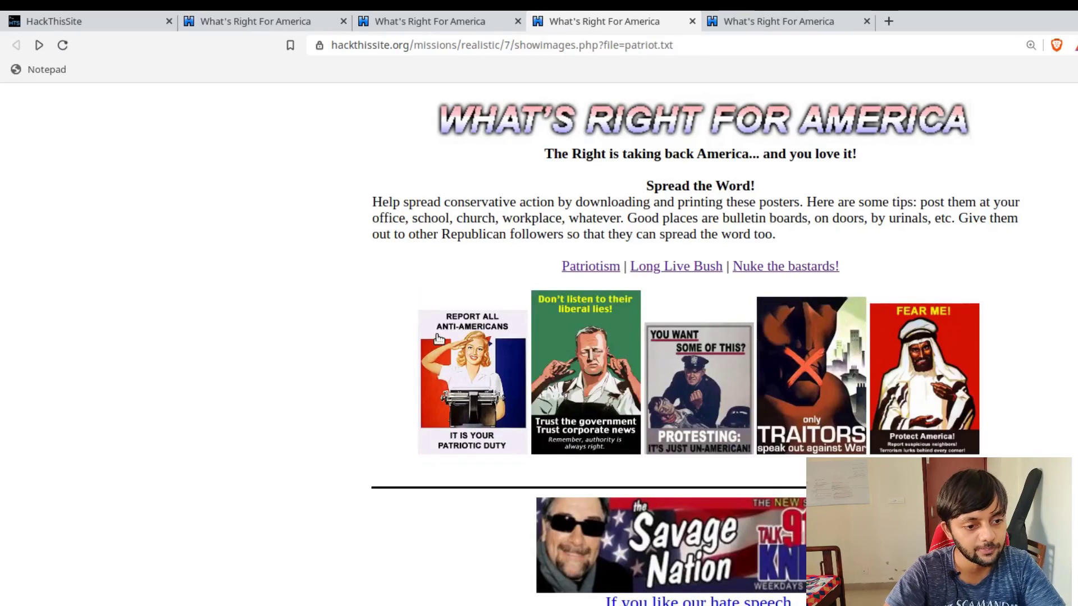
Step: Browse /missions/realistic/7/images/ and enter its admin/ folder, triggering the sign-in prompt
left_click(473, 379)
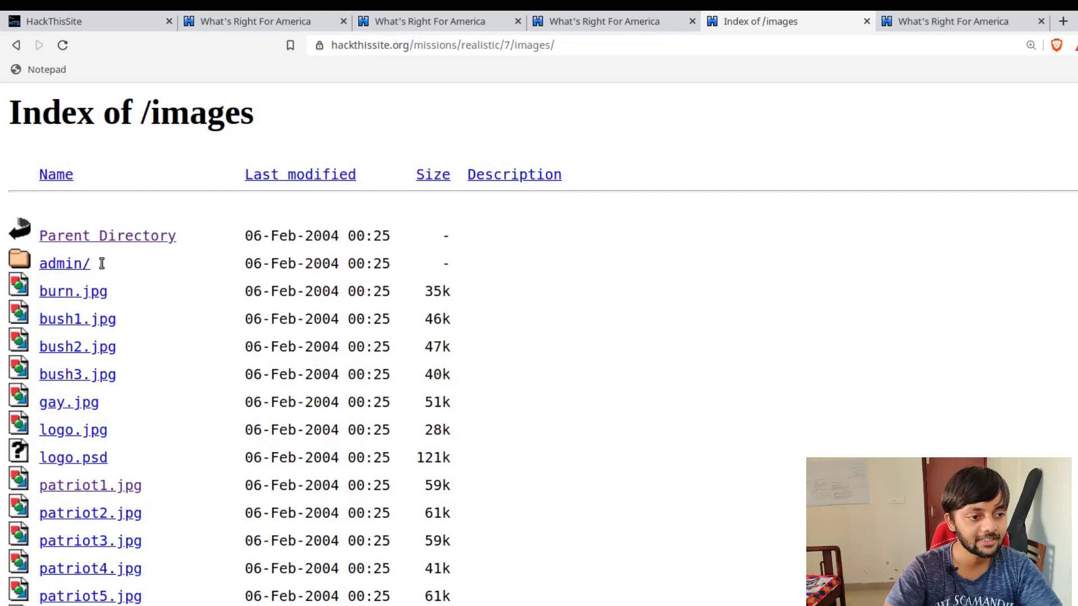
mouse_move(108, 262)
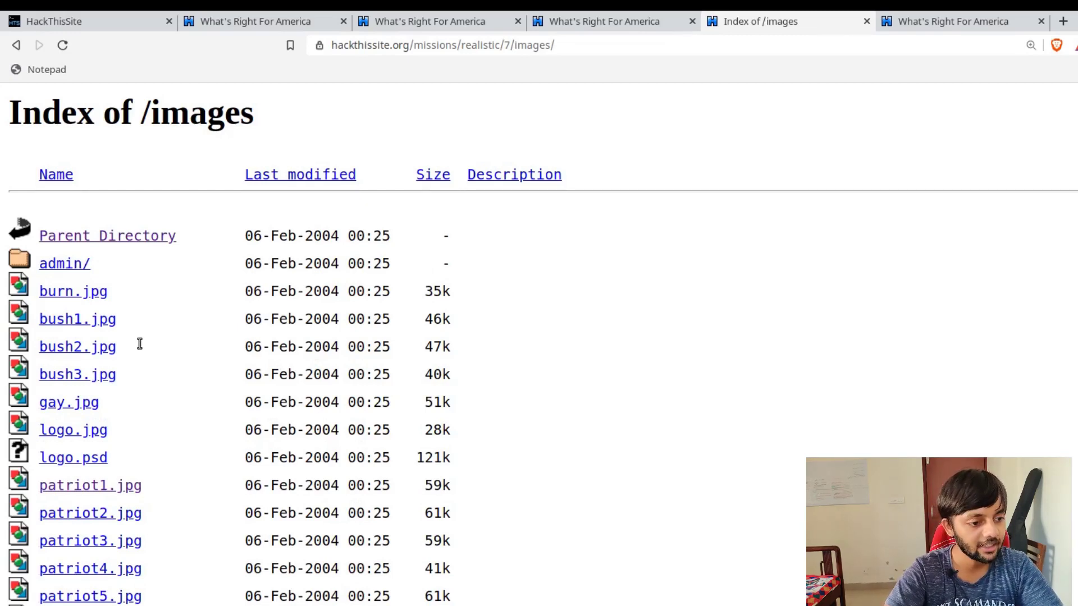
mouse_move(55, 531)
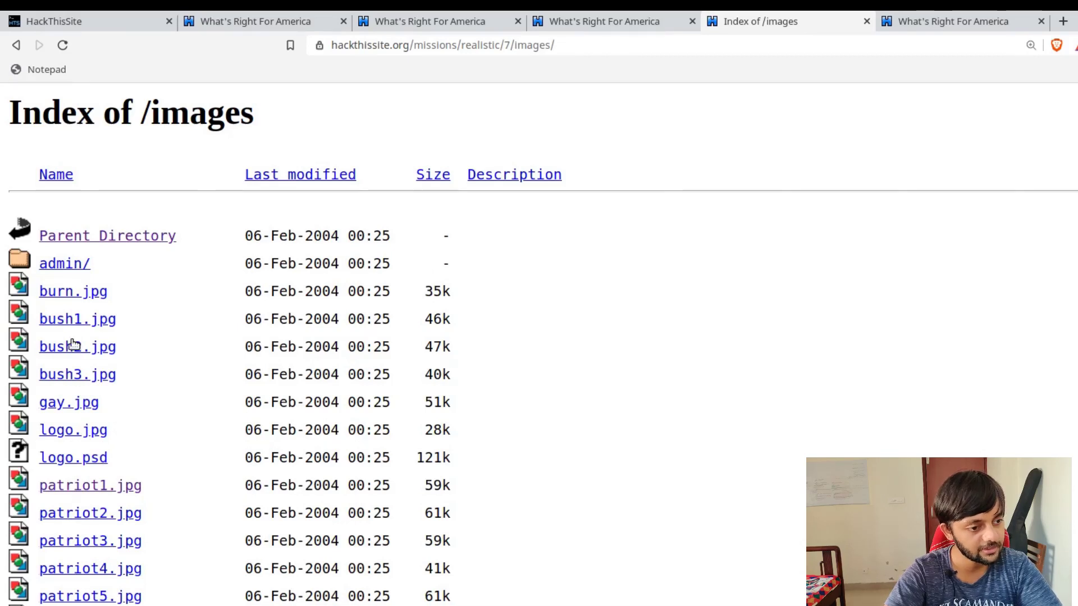
left_click(64, 263)
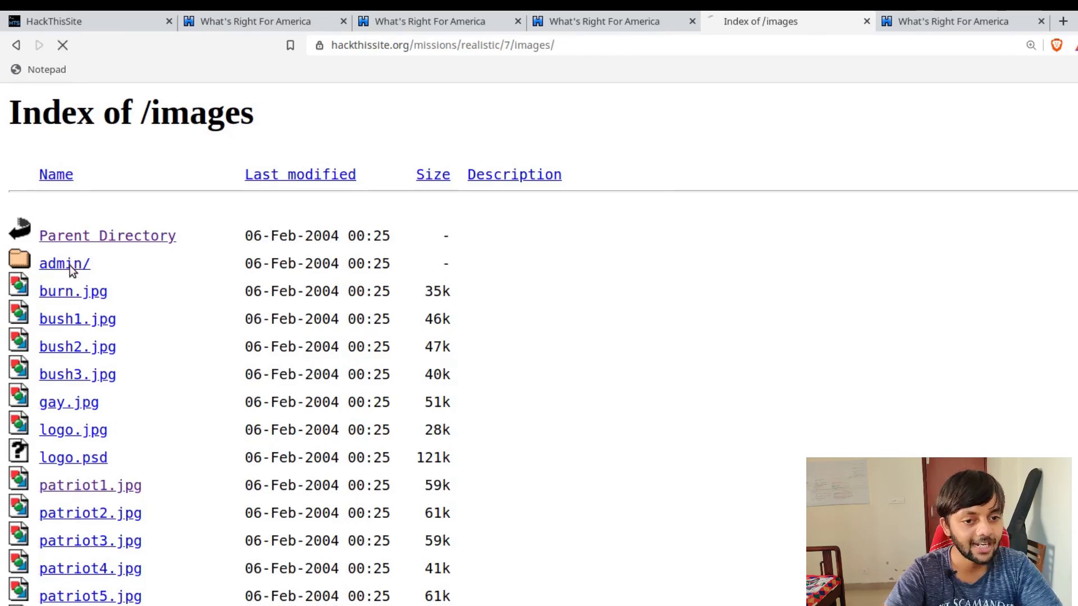
left_click(64, 262)
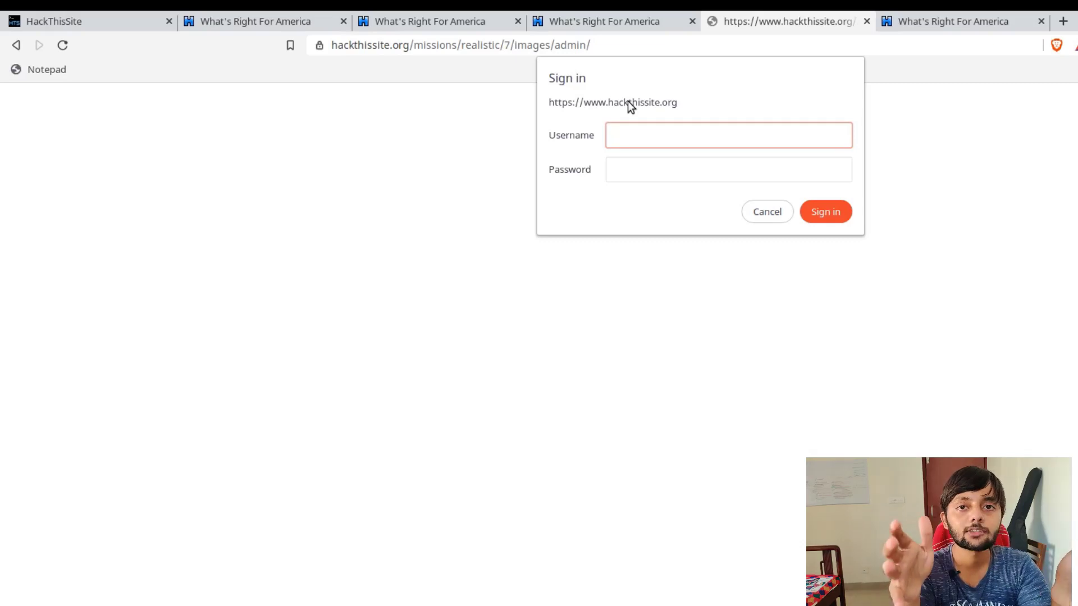
Step: Search Google for .htaccess in a new tab
left_click(728, 135)
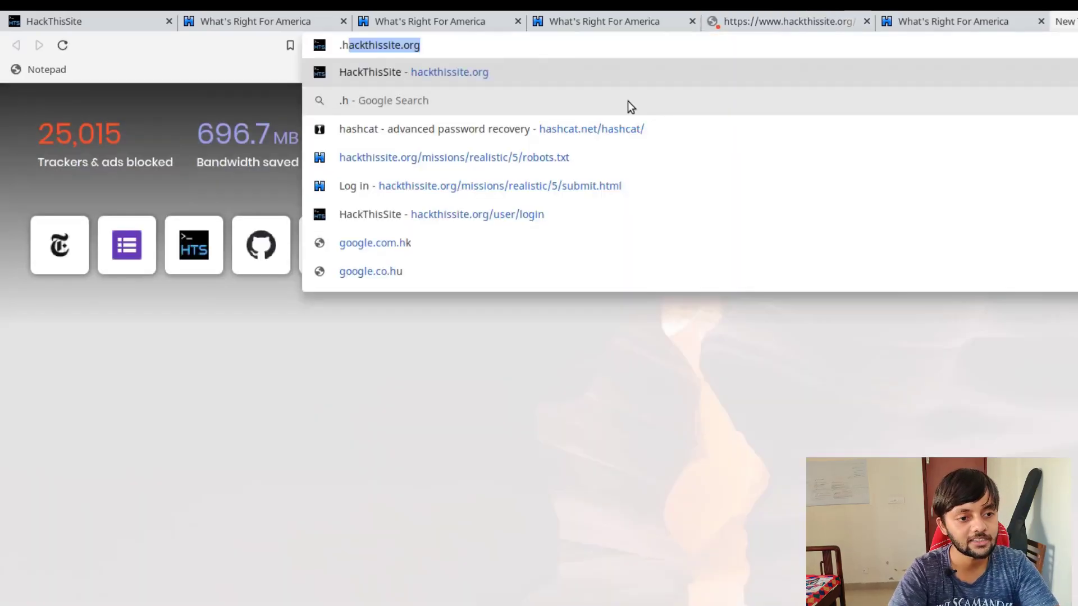
key("Return")
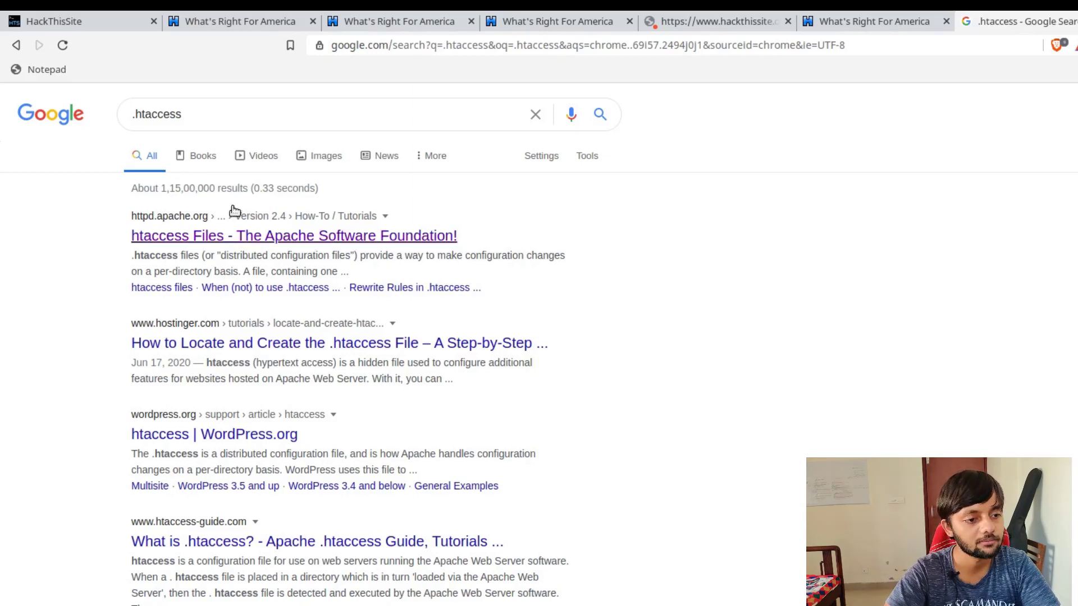
Step: Extend the search to '.htaccess and .htpasswd'
type("a")
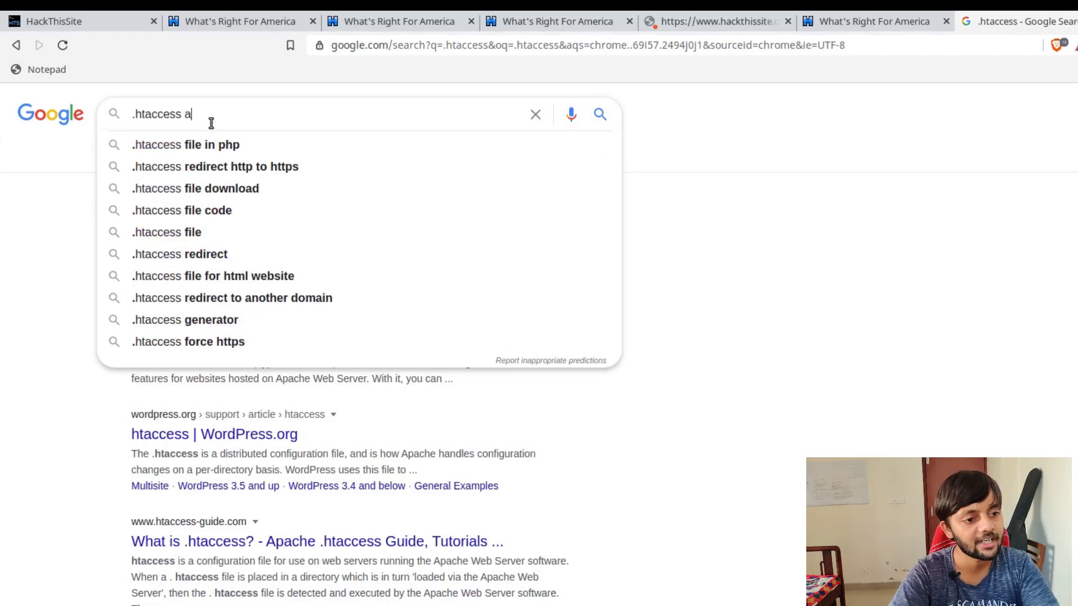
type("nd .htpasswd")
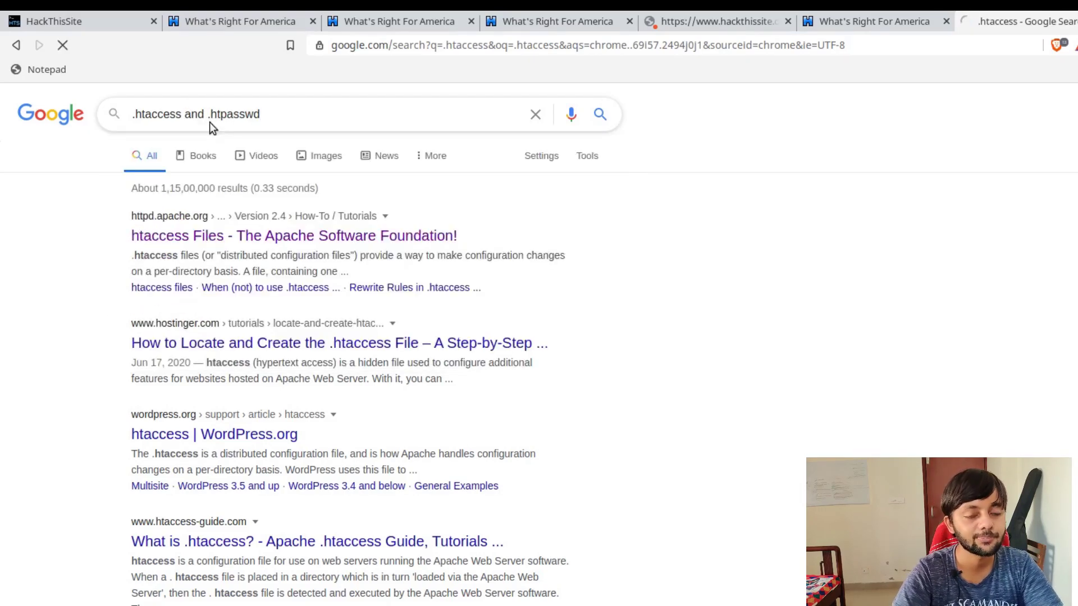
left_click(599, 115)
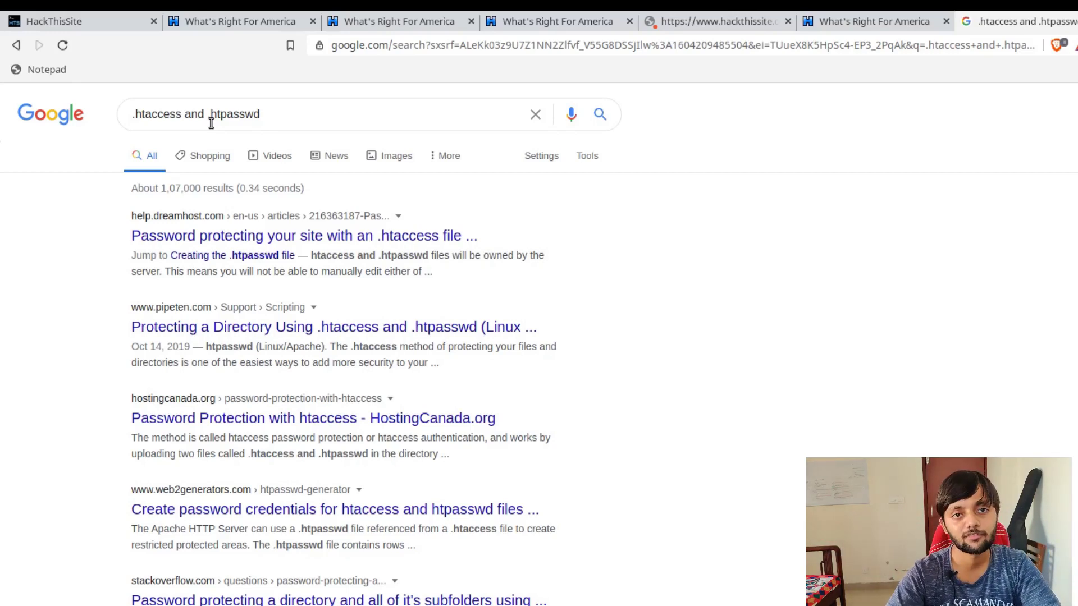
mouse_move(215, 236)
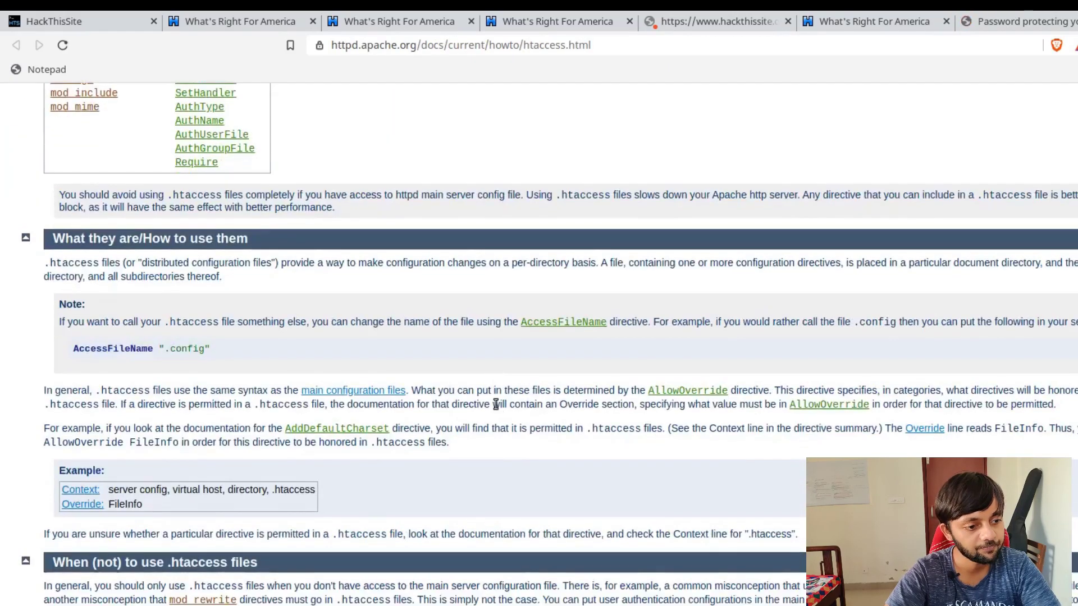
Step: Read DreamHost's .htpasswd password-protection steps, then return to the protected admin directory page
left_click(1015, 21)
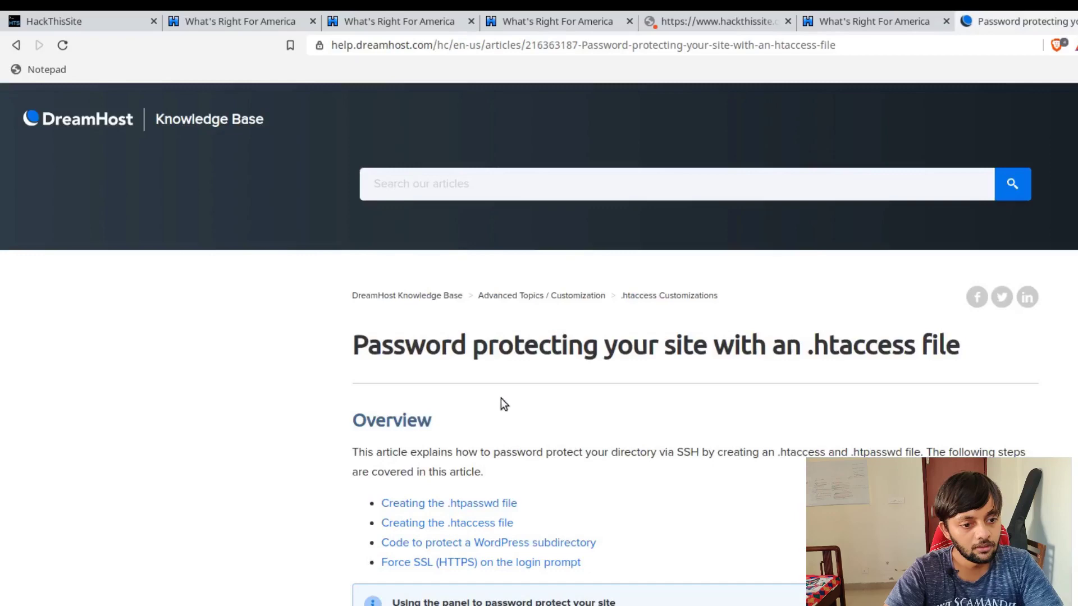
scroll("down", 3)
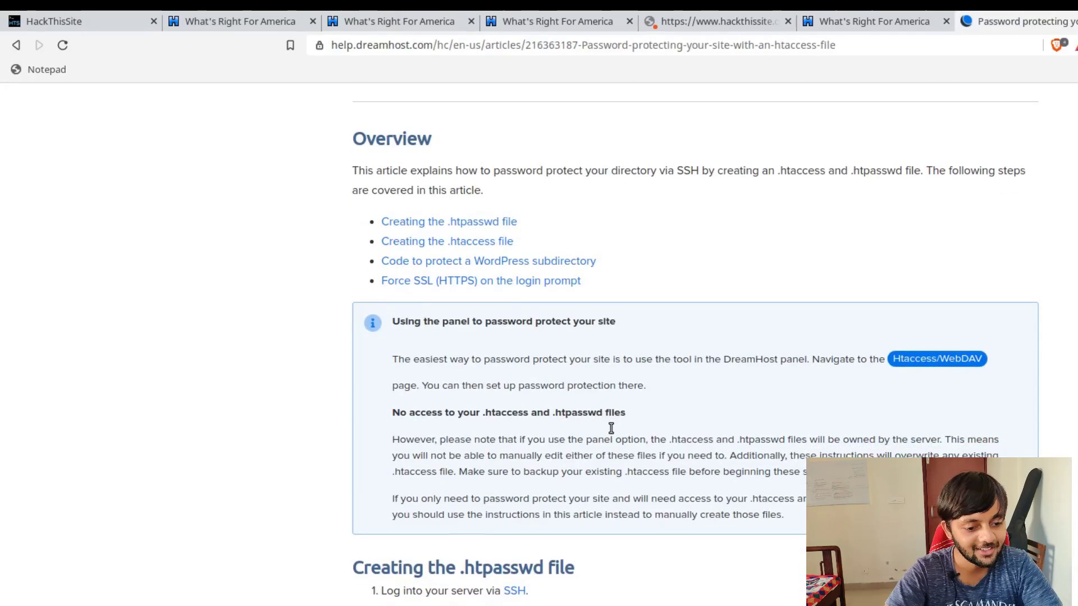
scroll("down", 3)
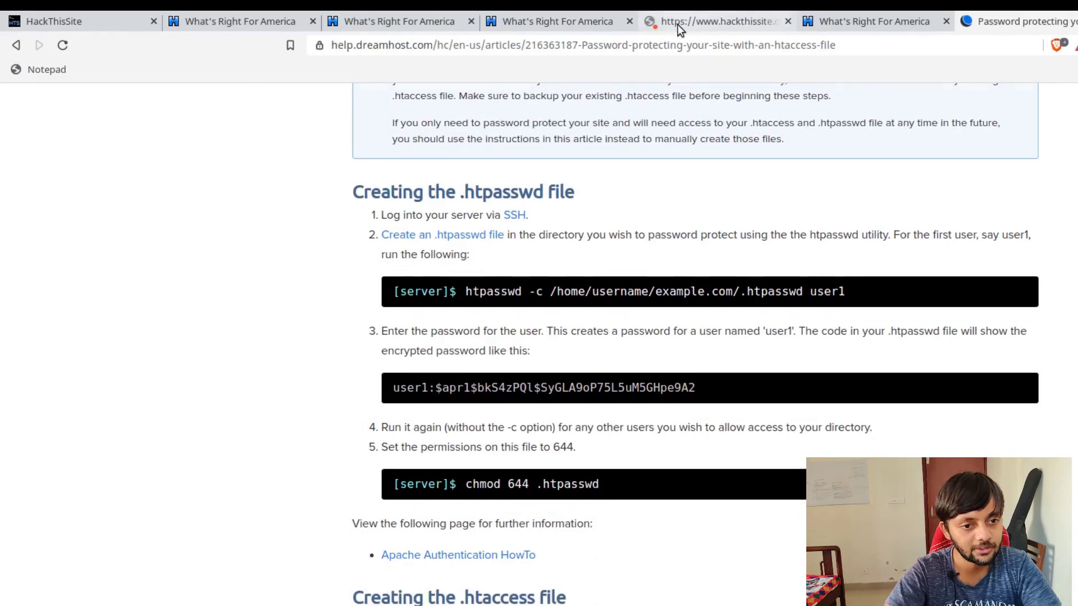
left_click(716, 20)
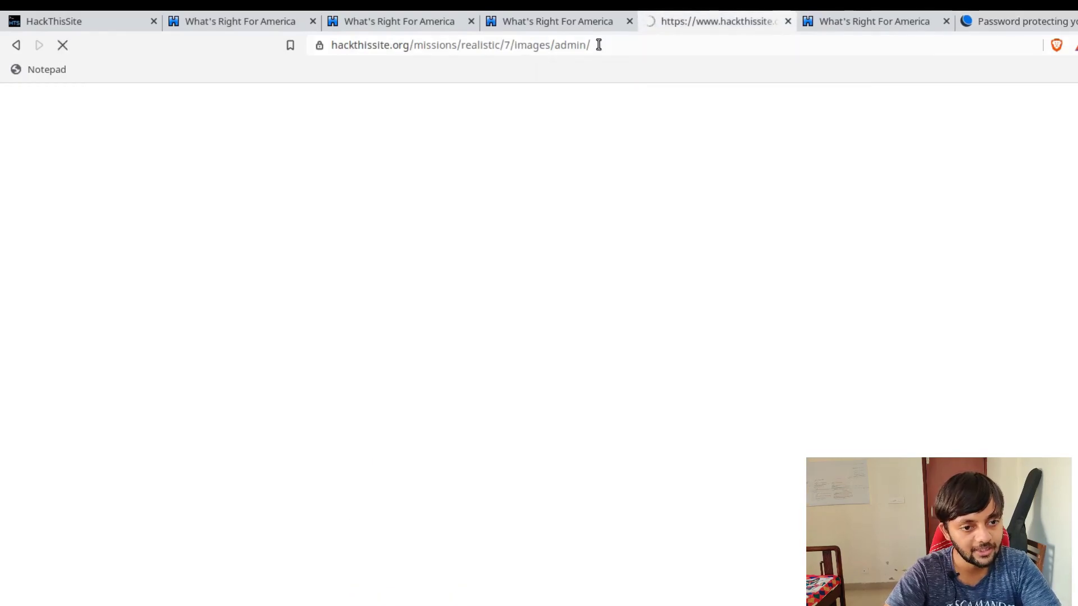
Step: Copy the admin URL and load showimages.php?file=images/admin/.htaccess
left_click(459, 45)
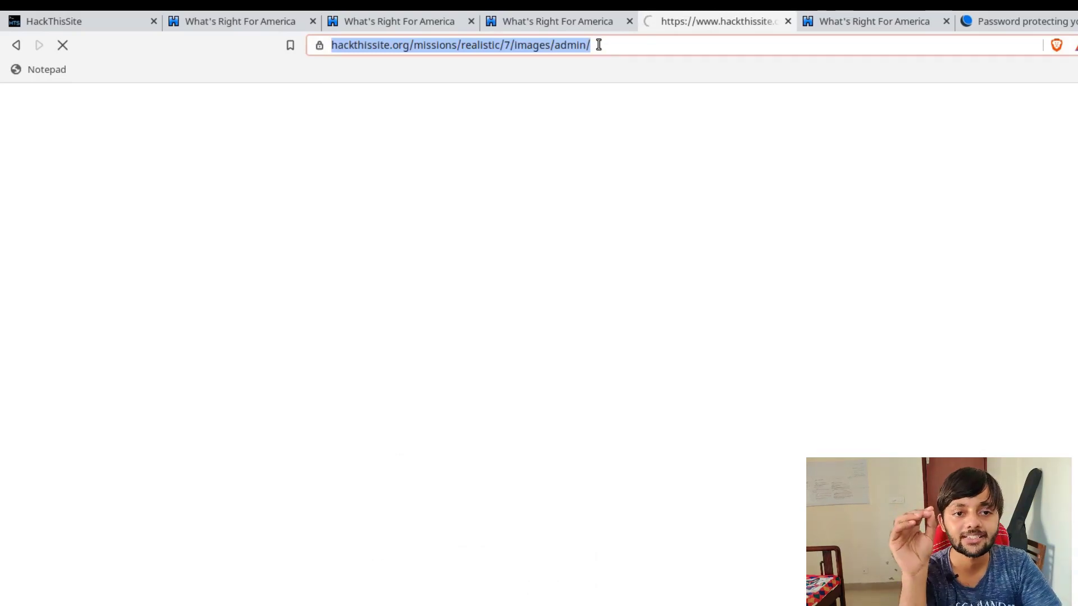
key("Return")
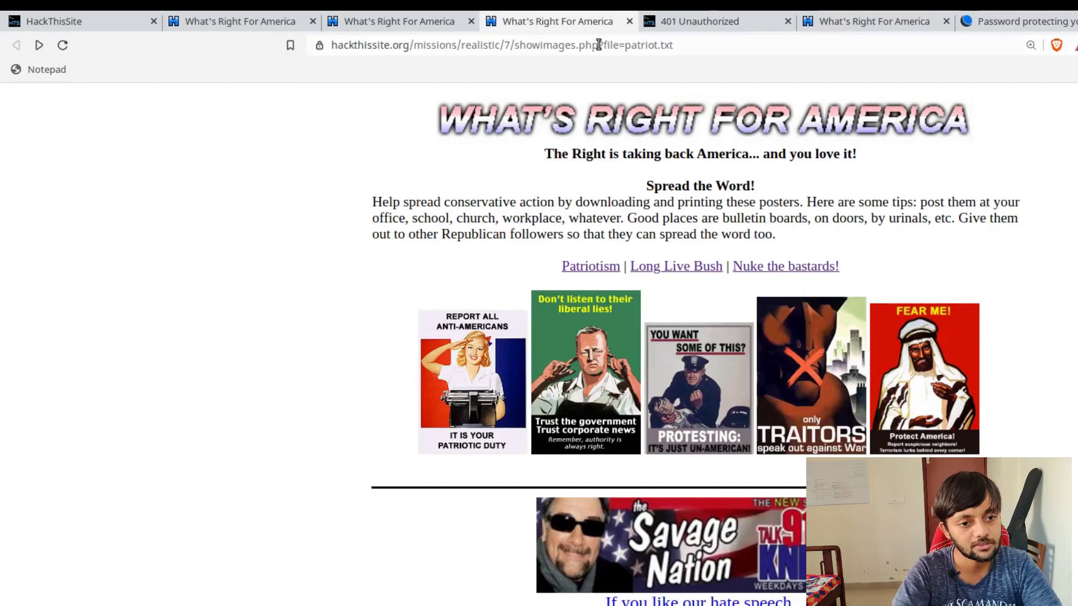
left_click(502, 45)
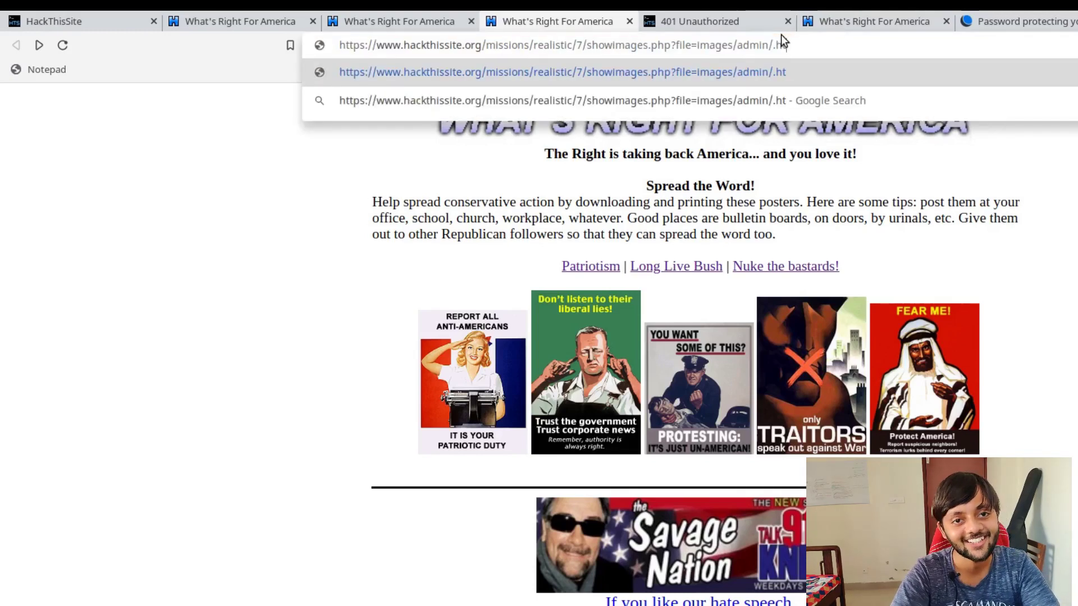
key("Return")
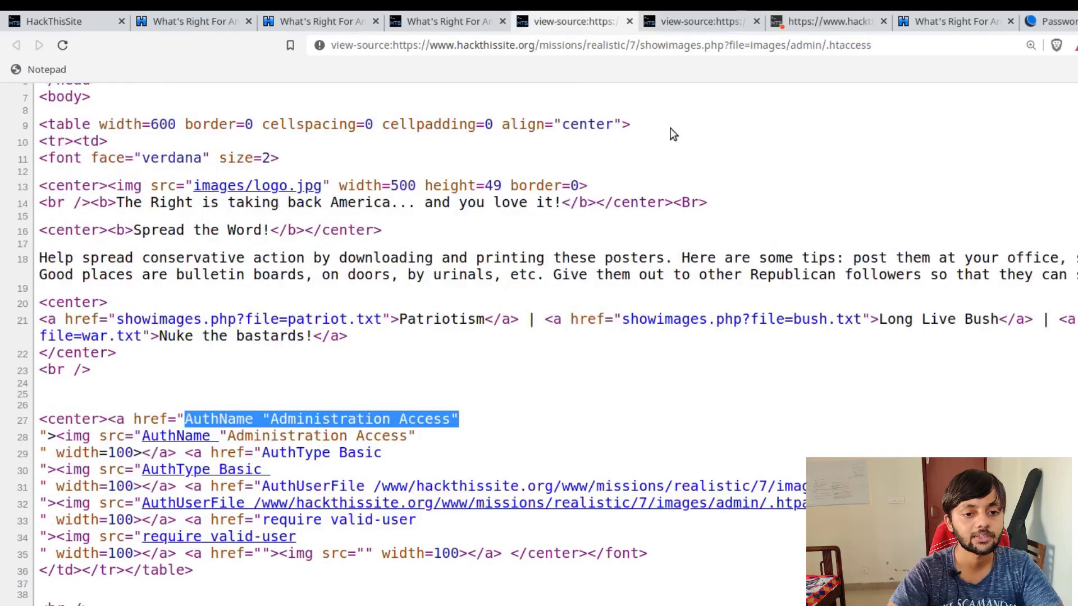
Step: Review the .htaccess source showing AuthType Basic, the .htpasswd path and require valid-user
scroll("down", 3)
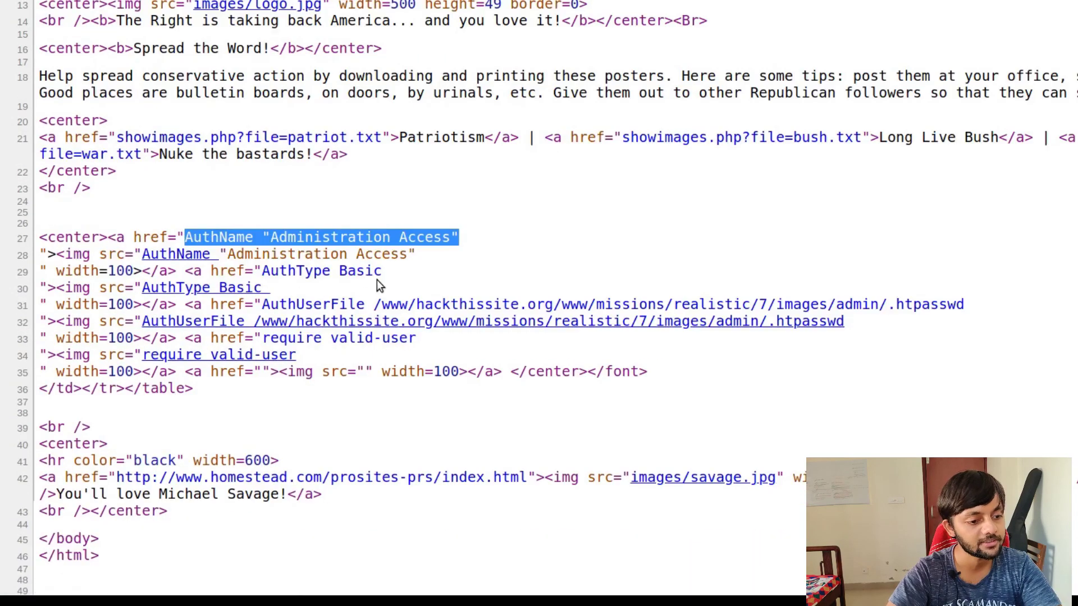
mouse_move(337, 338)
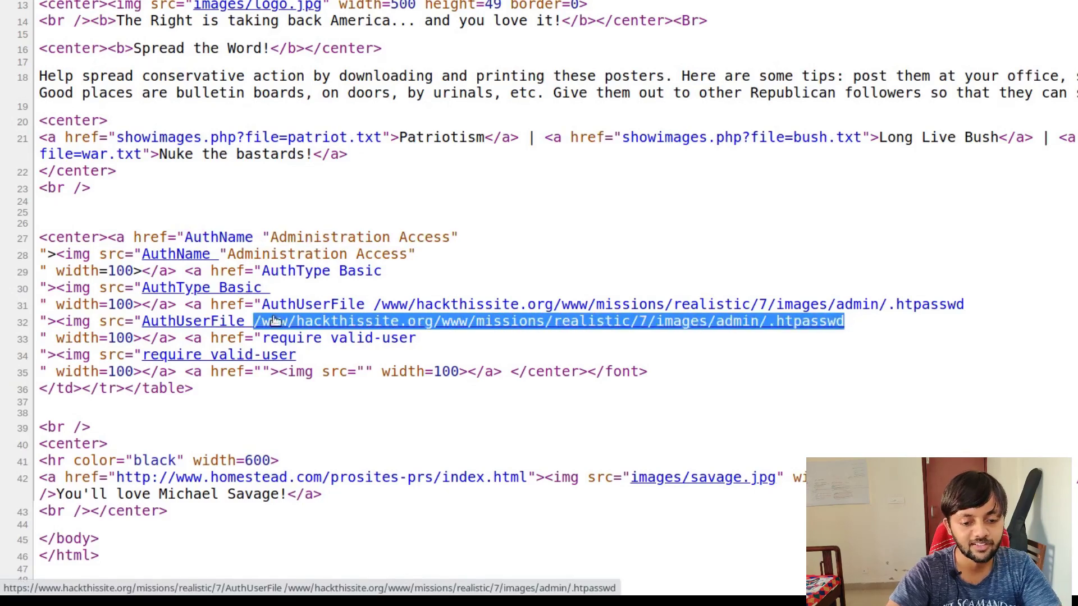
mouse_move(624, 281)
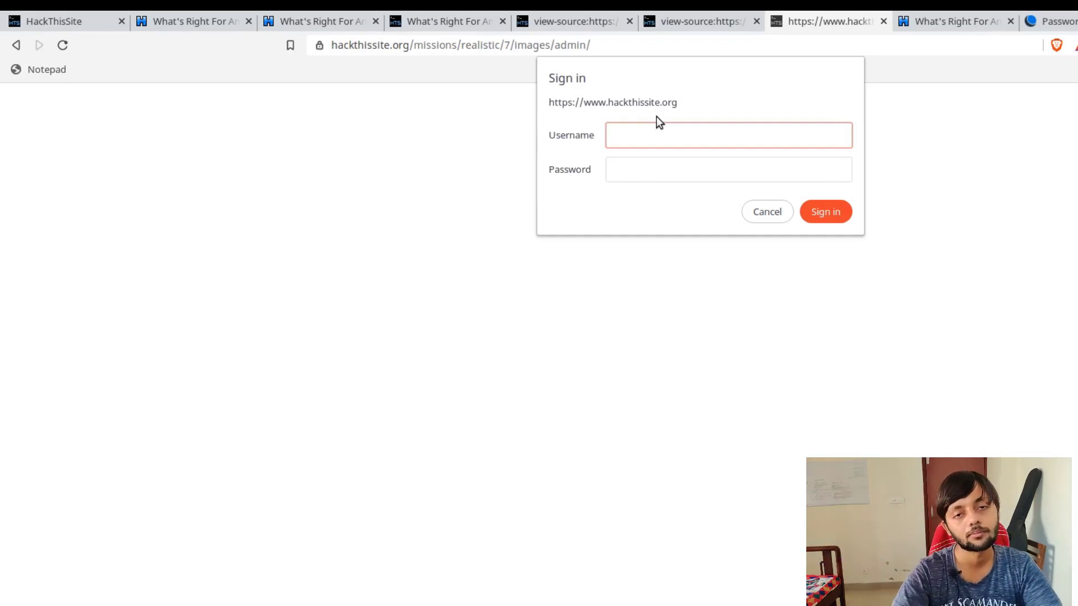
left_click(767, 211)
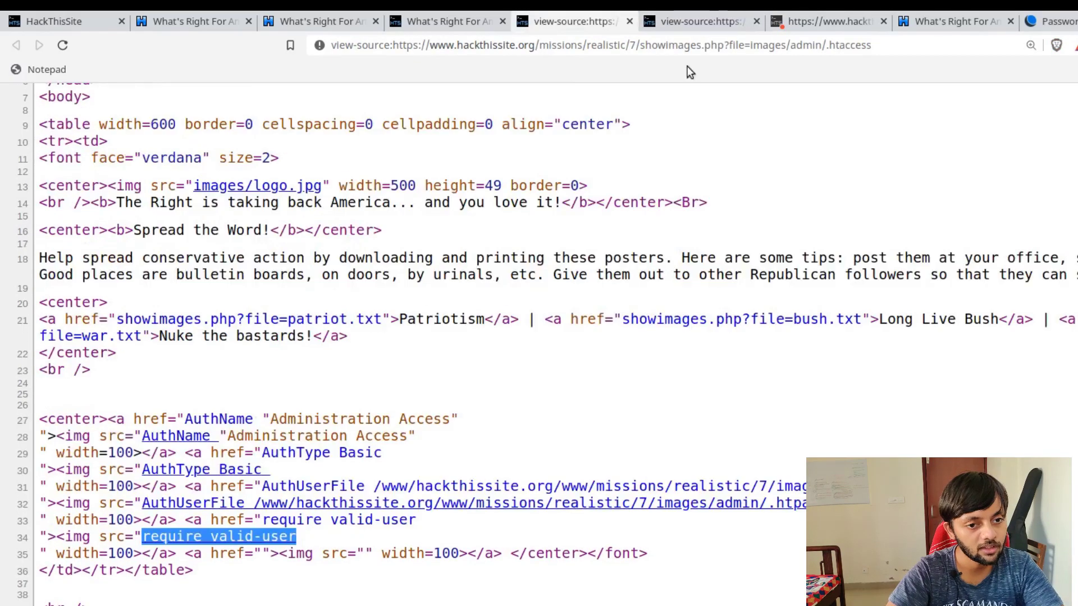
mouse_move(154, 360)
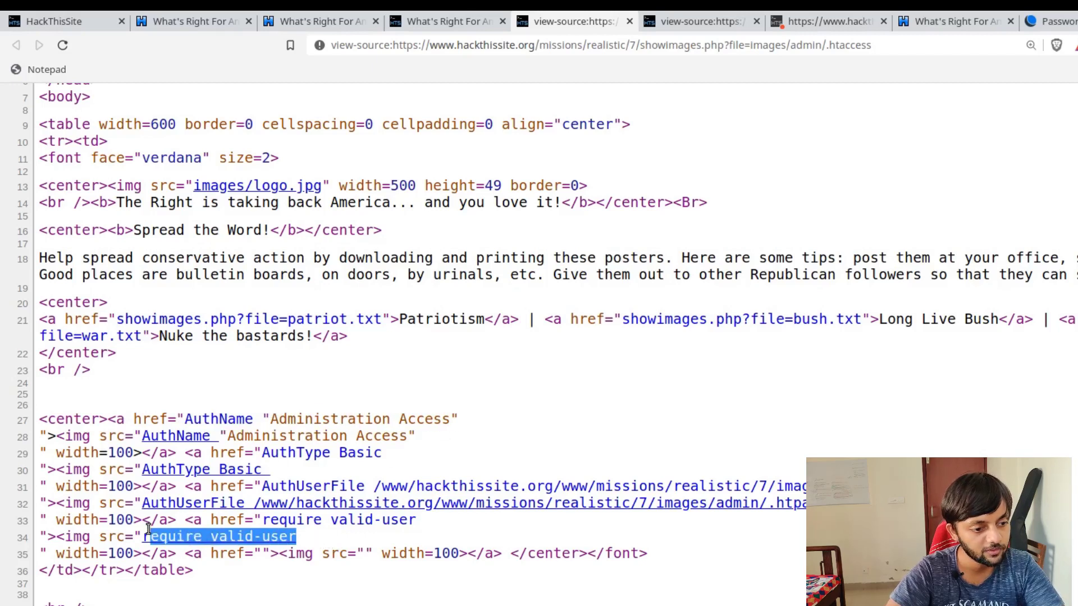
Step: Search the web for 'require valid-user' and reach Apache's Authentication and Authorization how-to
type("require valid-user")
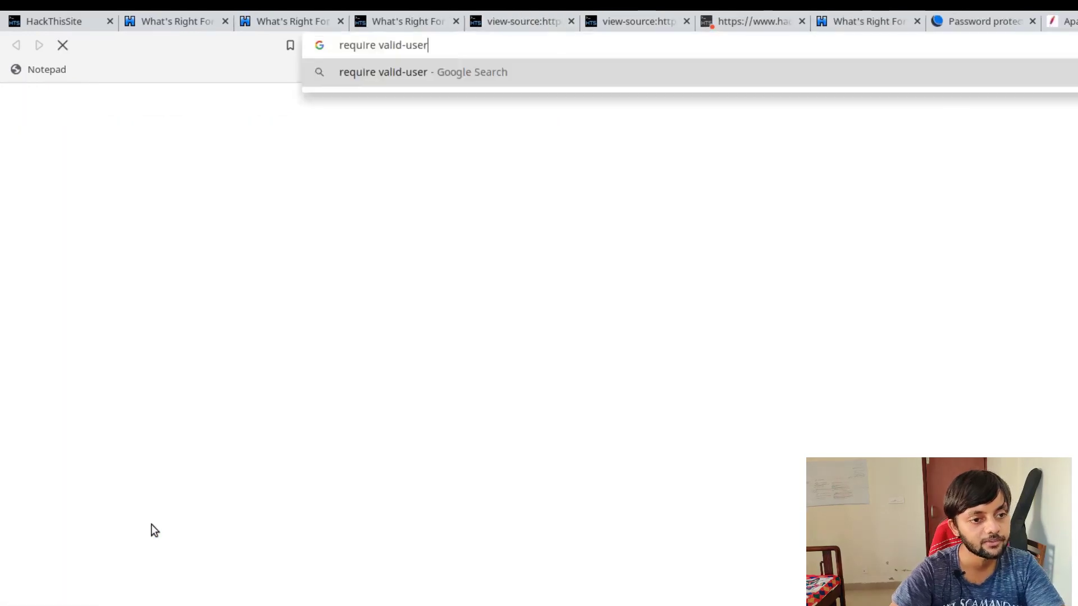
key("Return")
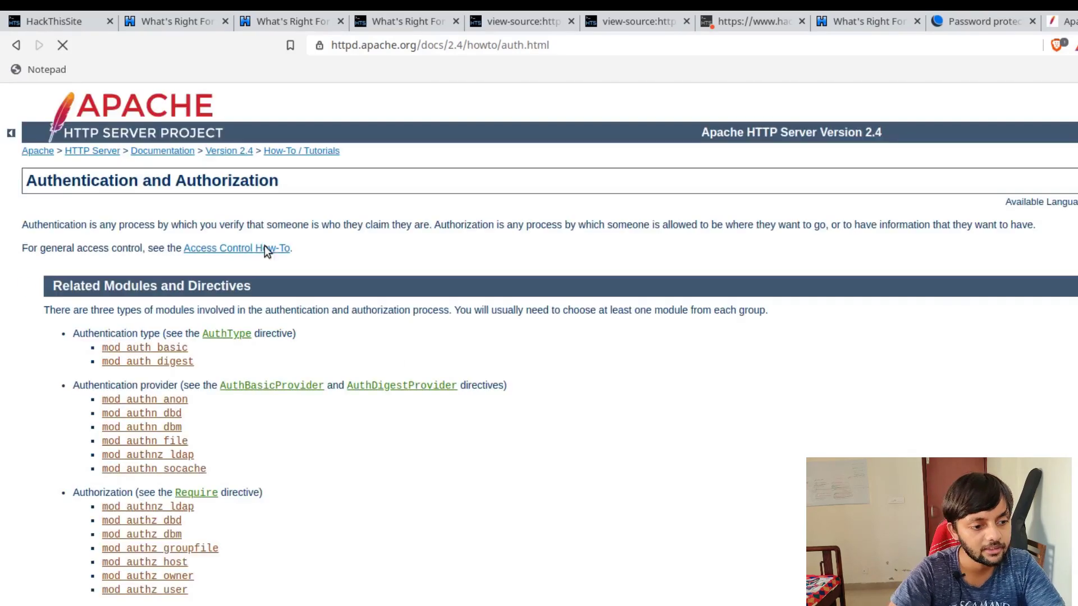
scroll("down", 3)
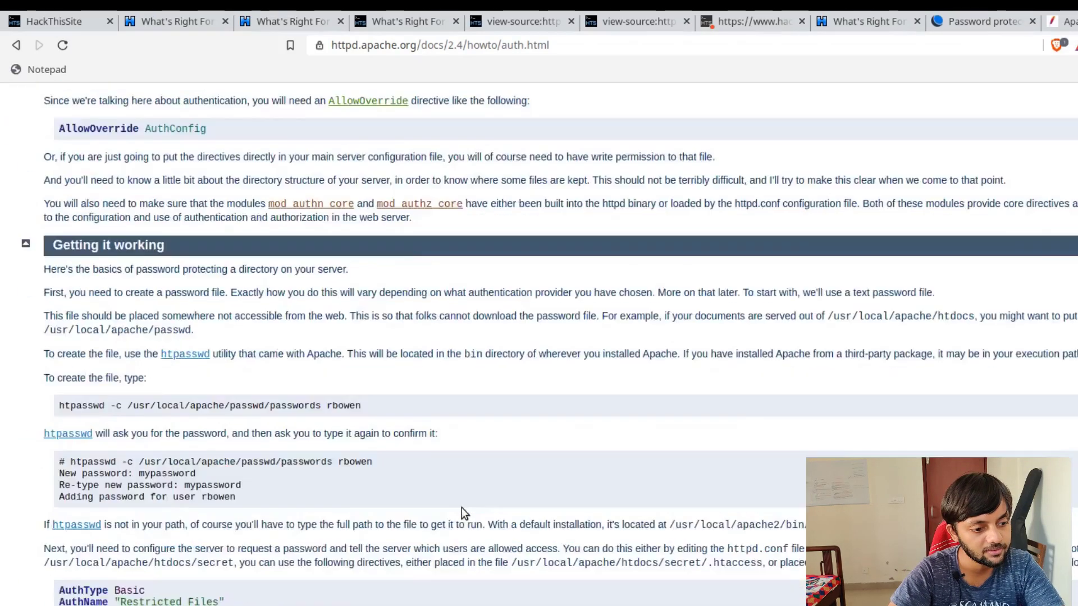
scroll("down", 3)
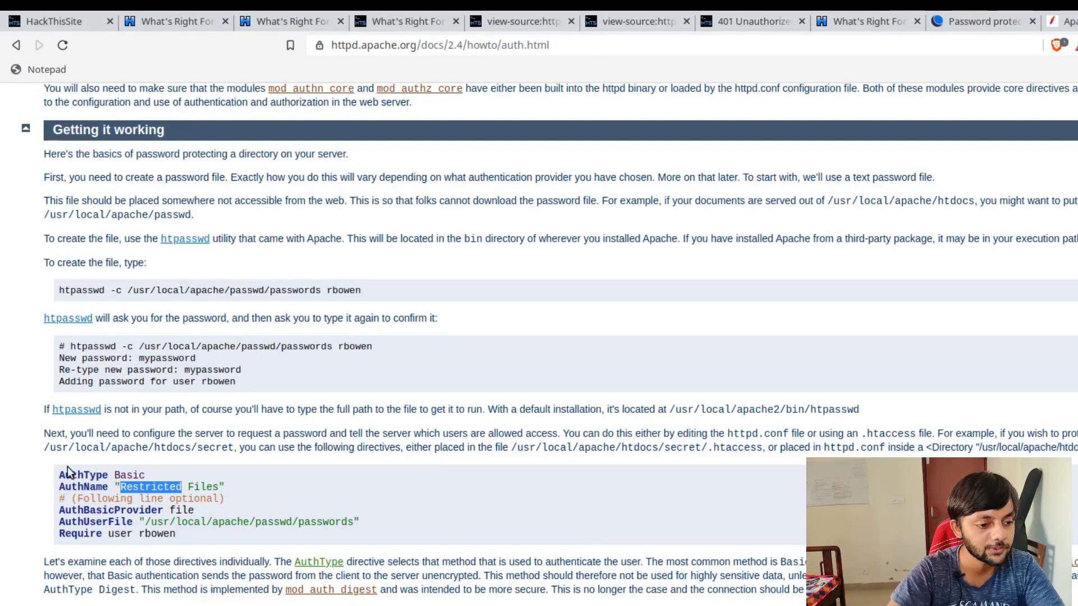
Step: Pick out the AuthType Basic and AuthBasicProvider file directives in the Getting it working example
double_click(129, 475)
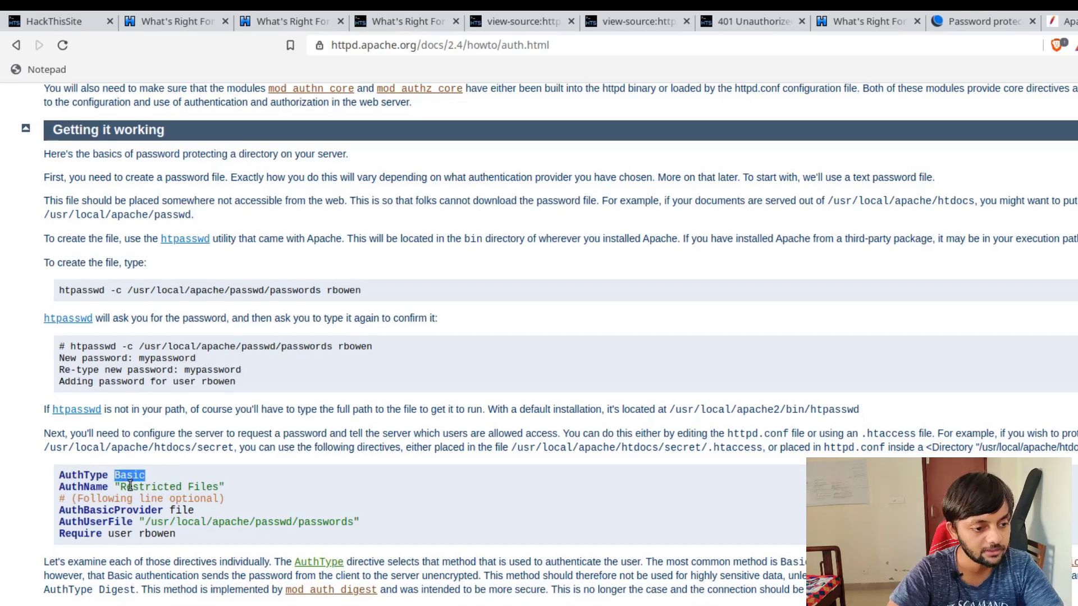
double_click(151, 486)
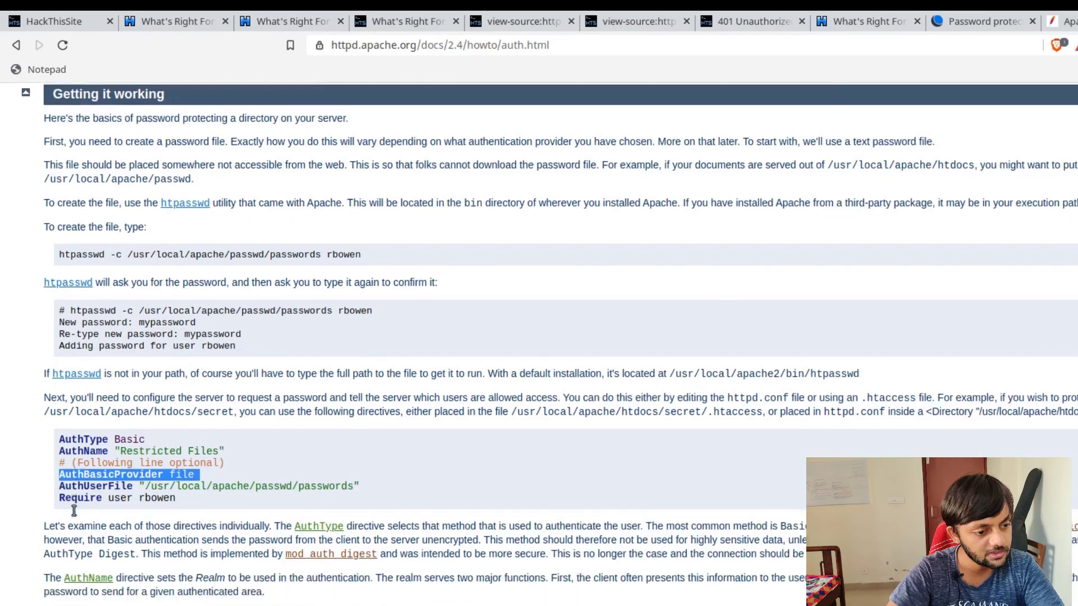
scroll("down", 3)
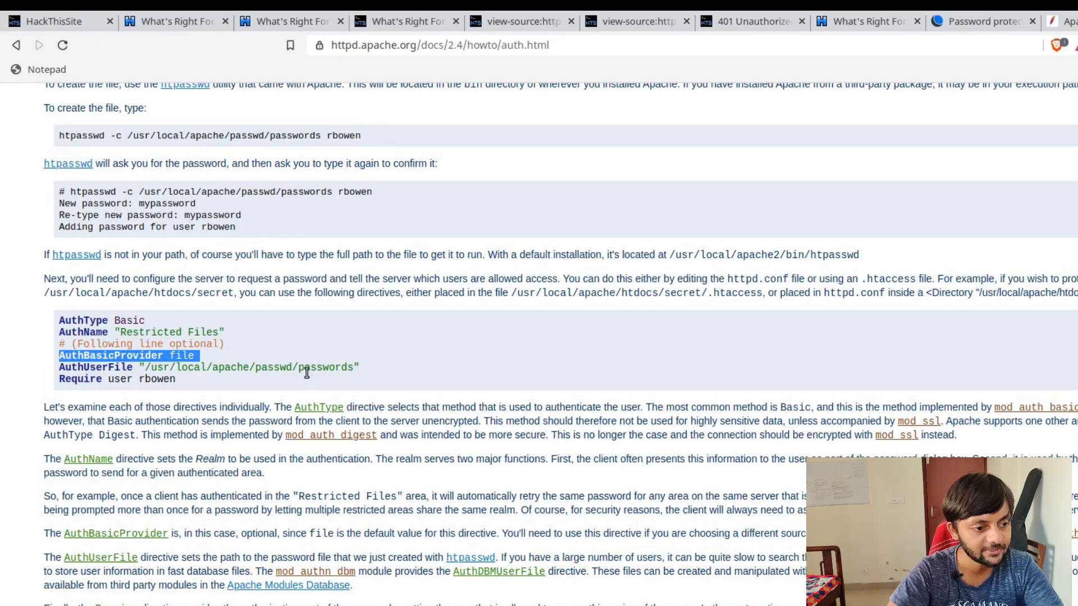
mouse_move(525, 232)
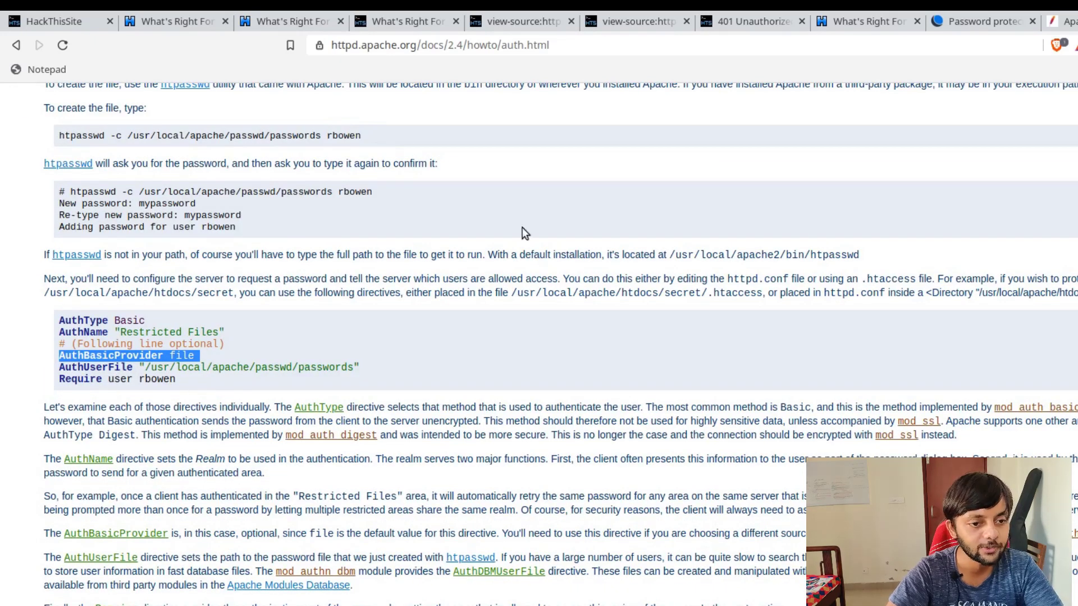
mouse_move(521, 21)
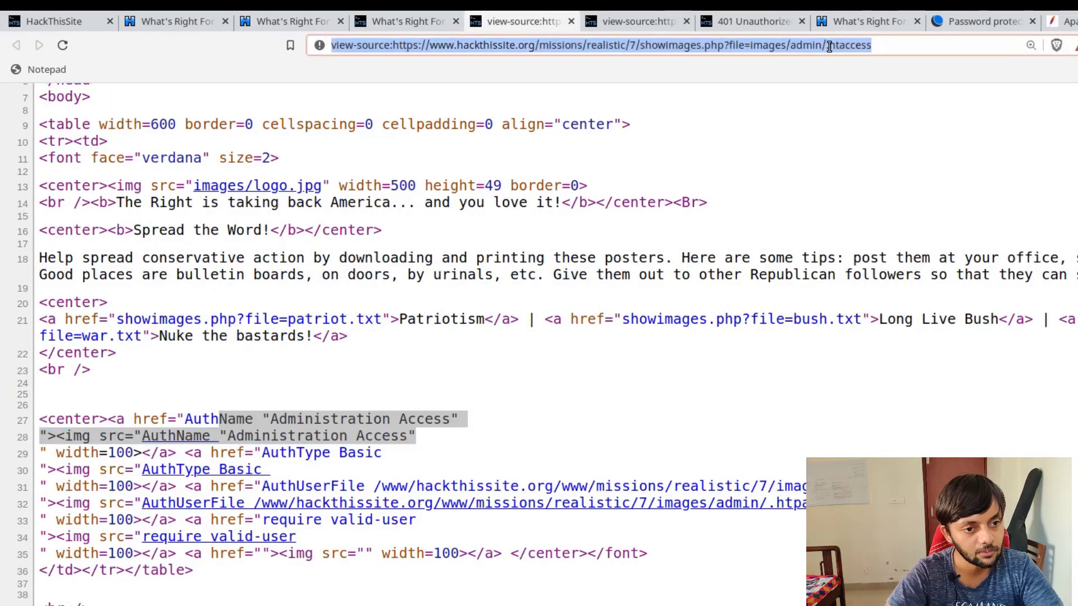
Step: View the .htpasswd source and select the administrator account's password hash
left_click(632, 21)
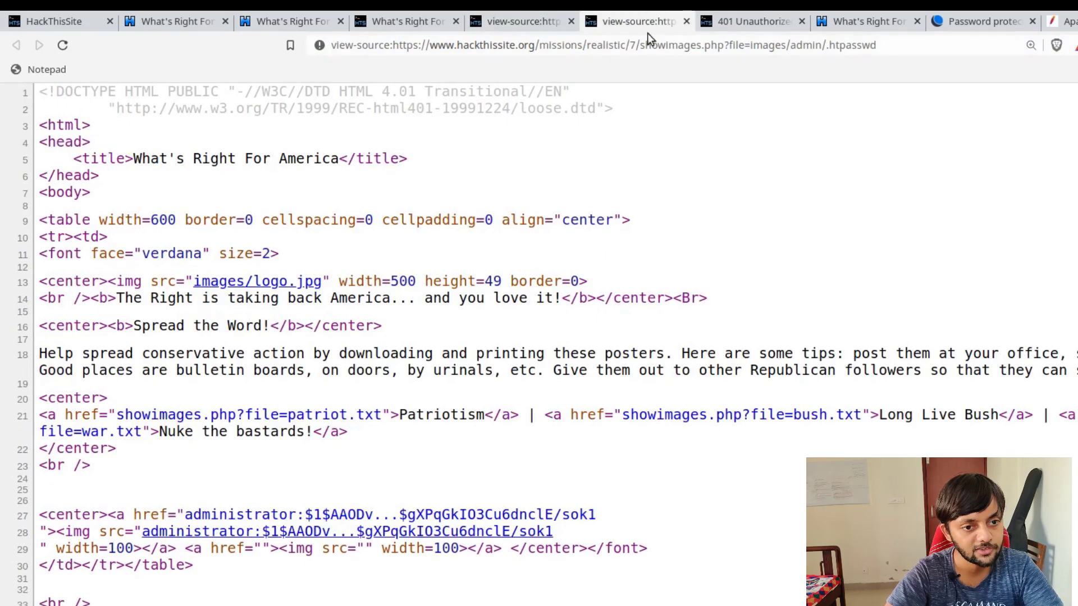
mouse_move(192, 455)
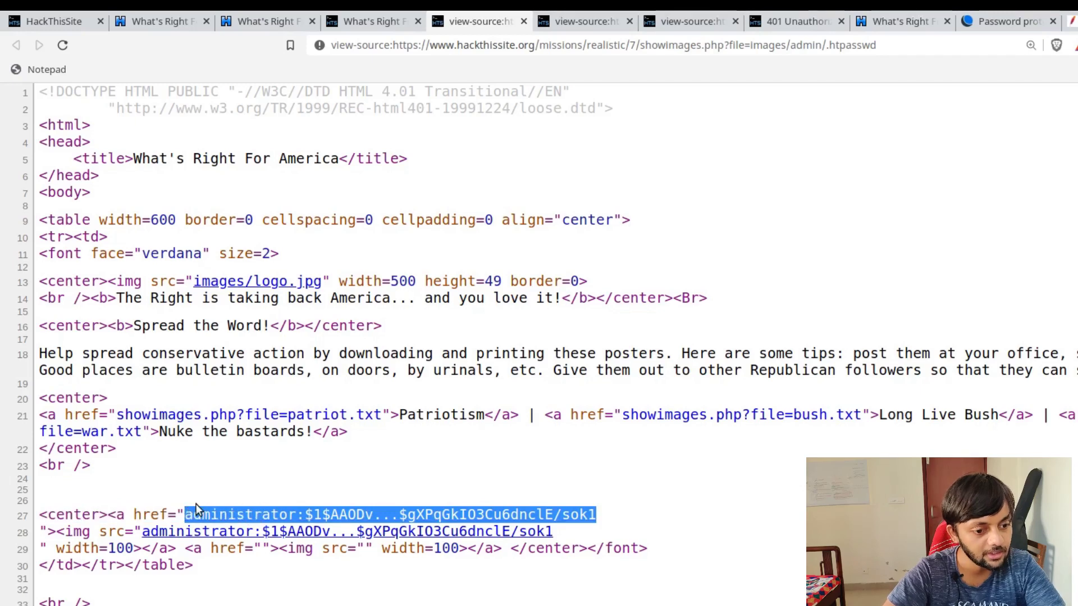
mouse_move(722, 482)
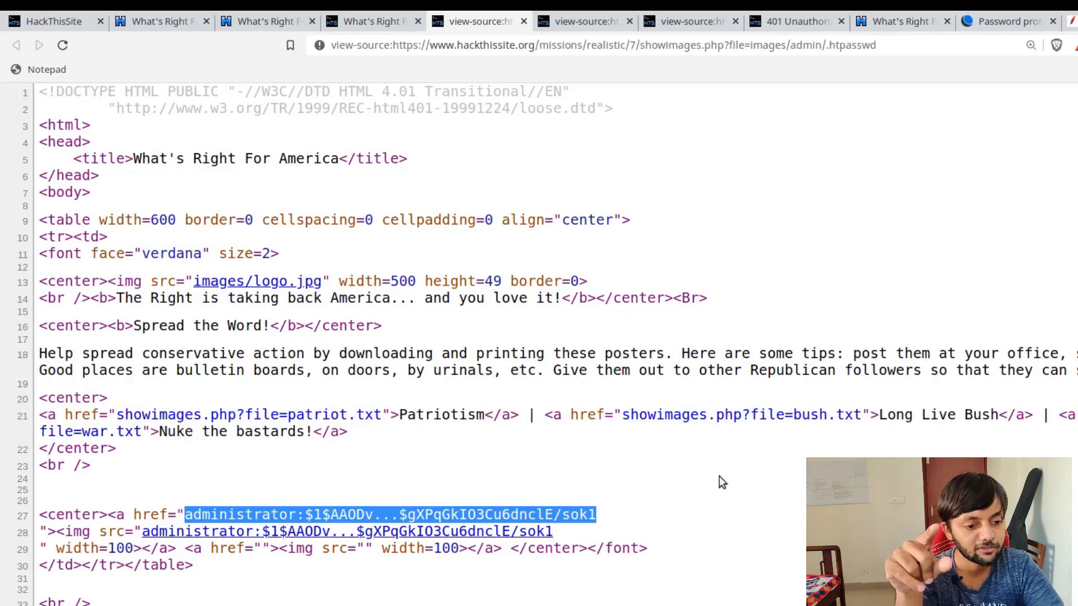
left_click(155, 532)
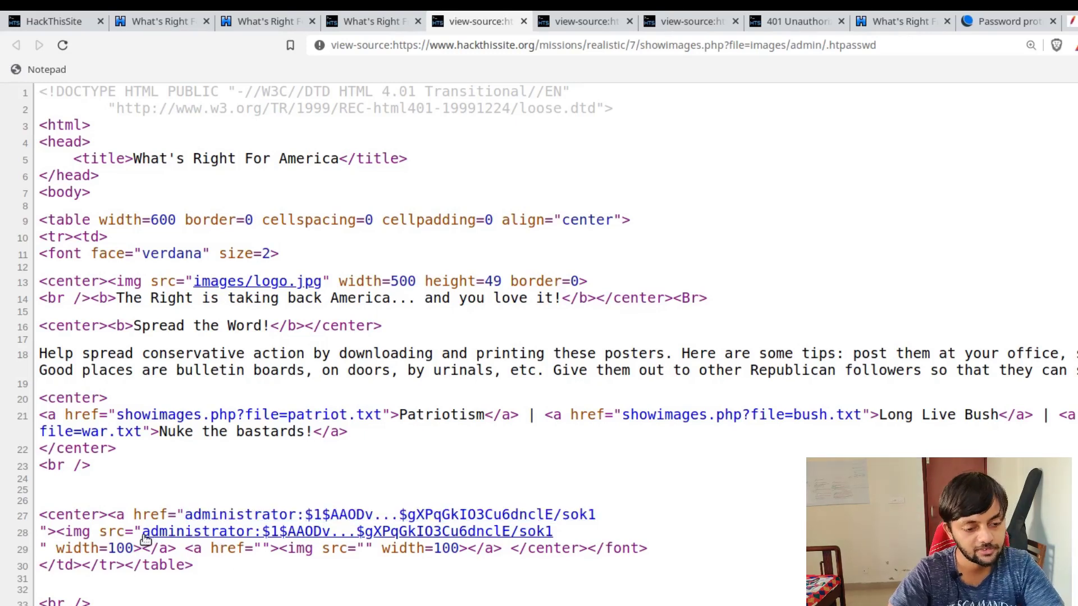
mouse_move(557, 537)
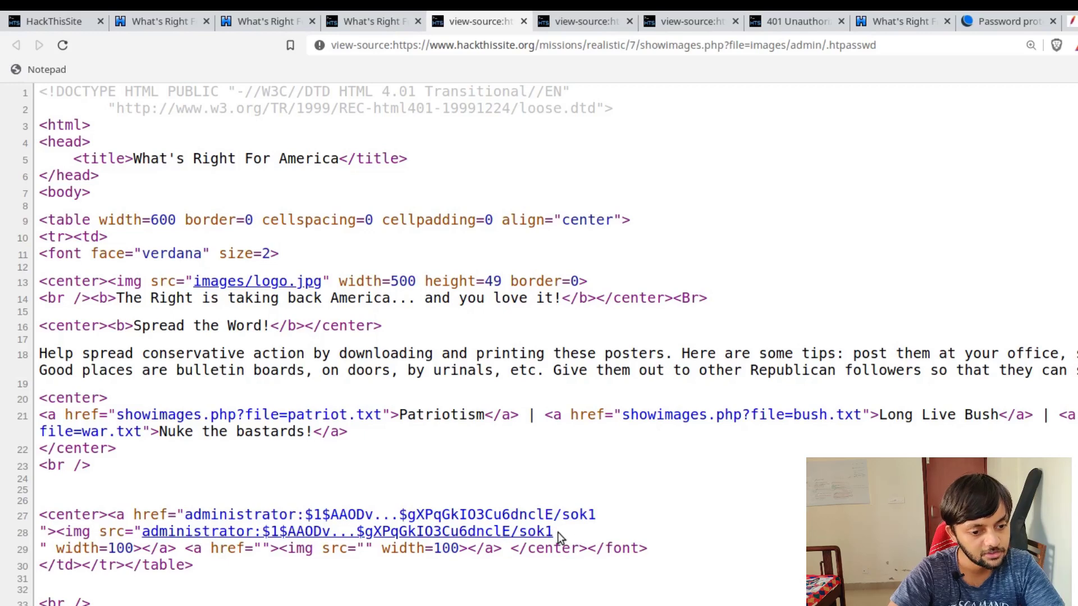
double_click(343, 531)
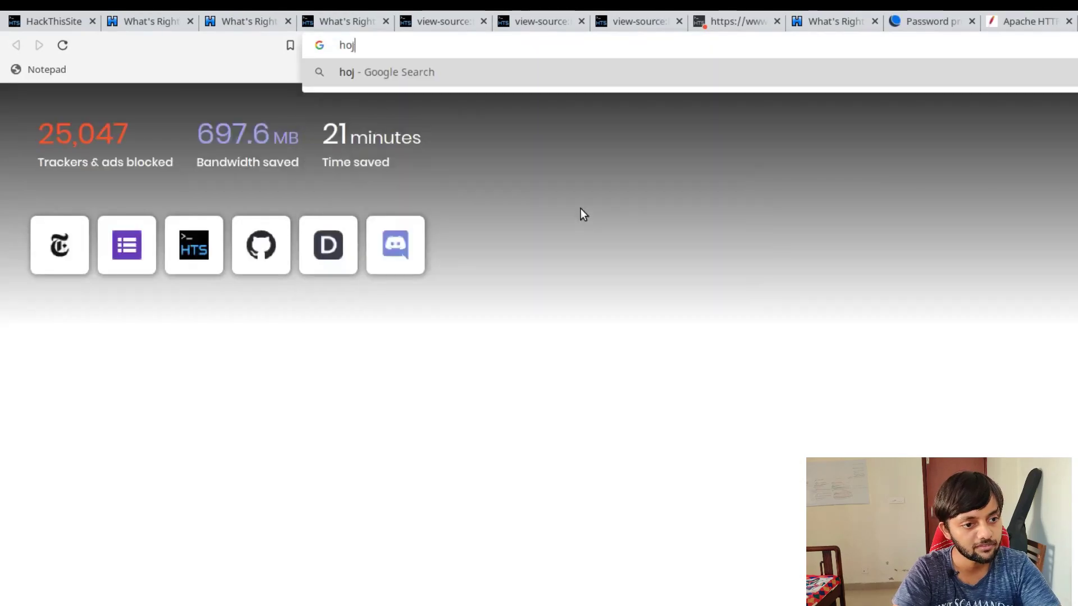
Step: Search Google for 'john the ripper' and go to the Openwall John the Ripper page
type("john")
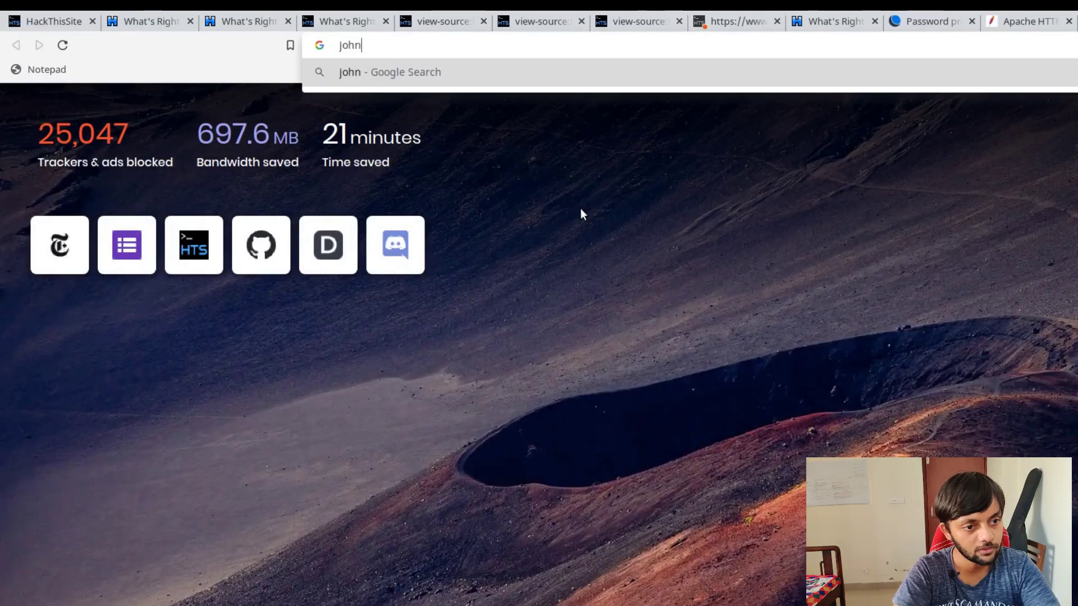
type("the ripper")
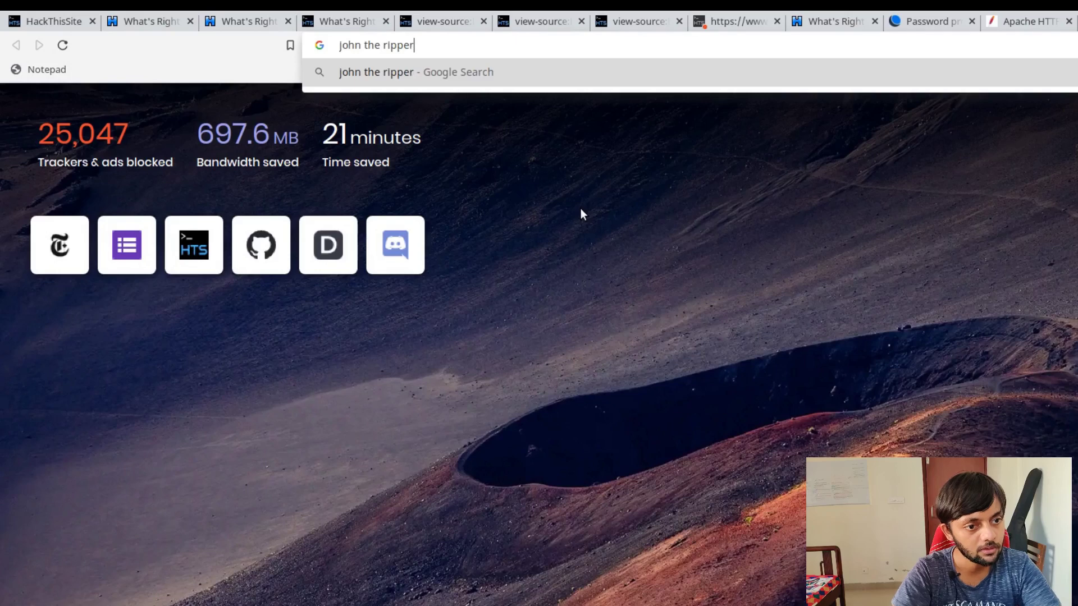
key("Return")
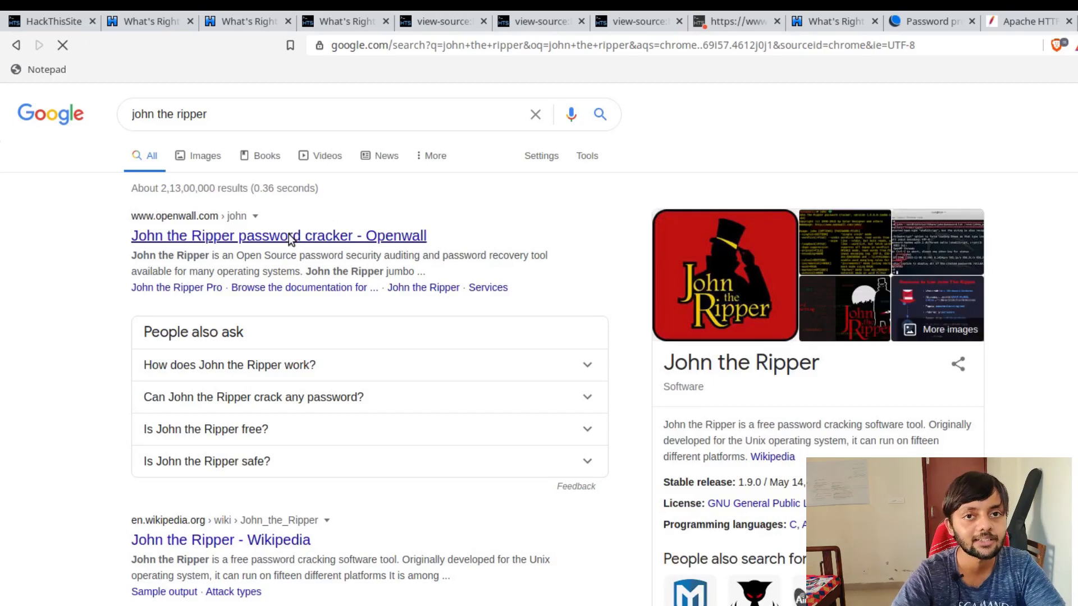
left_click(277, 235)
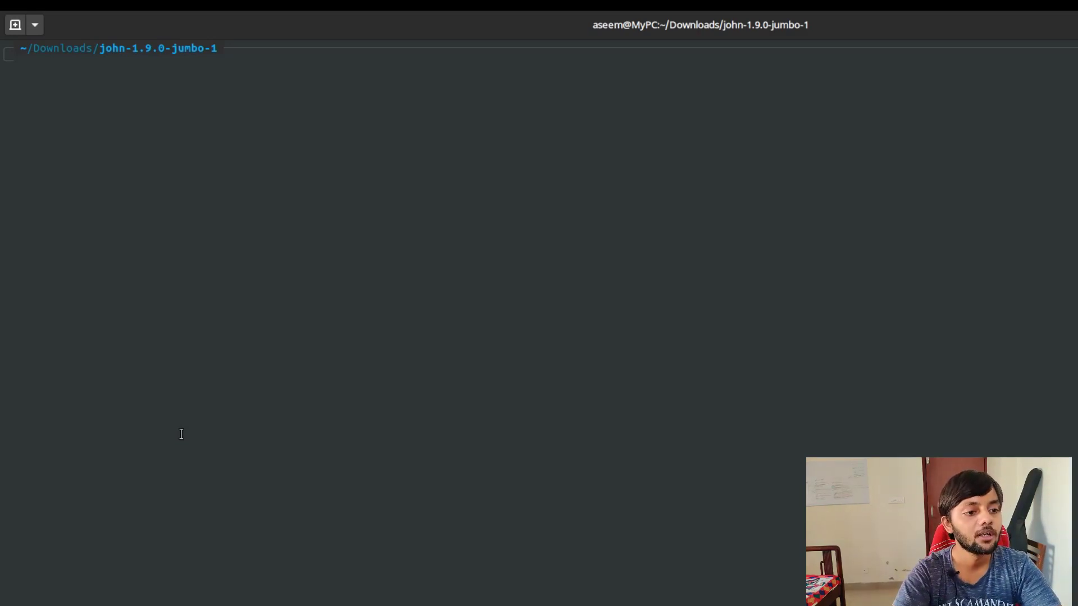
Step: From the src folder, run ./configure && make to compile John the Ripper
key("Return")
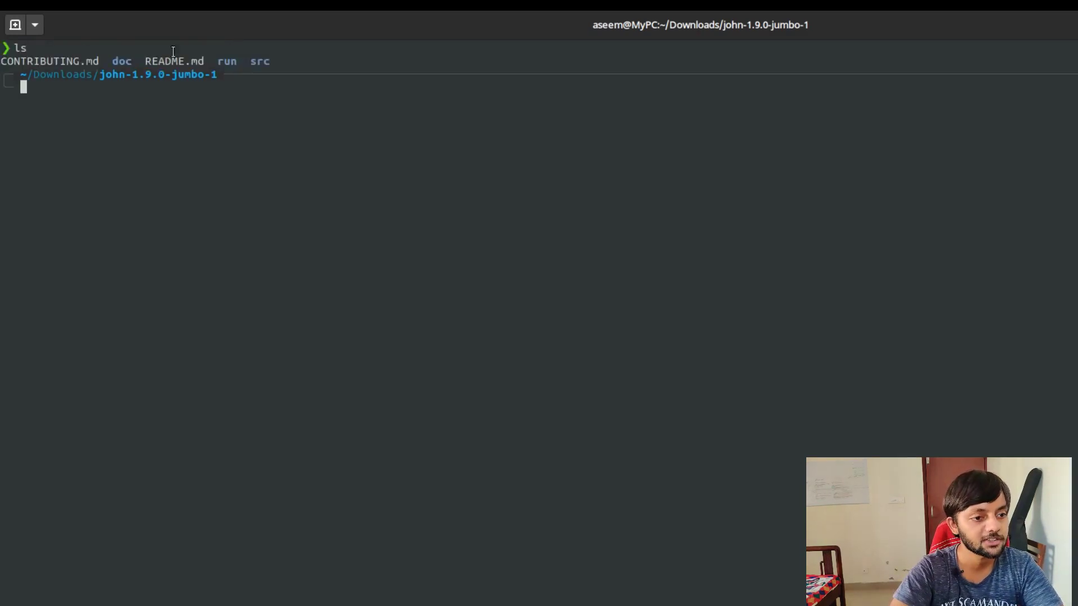
type("cd src")
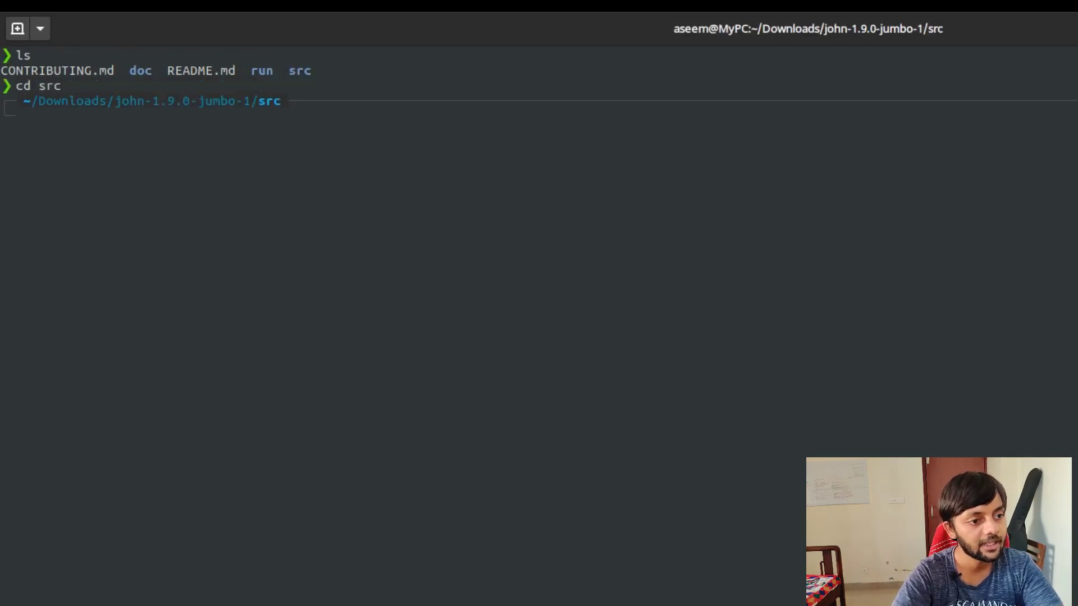
type("./configure && make")
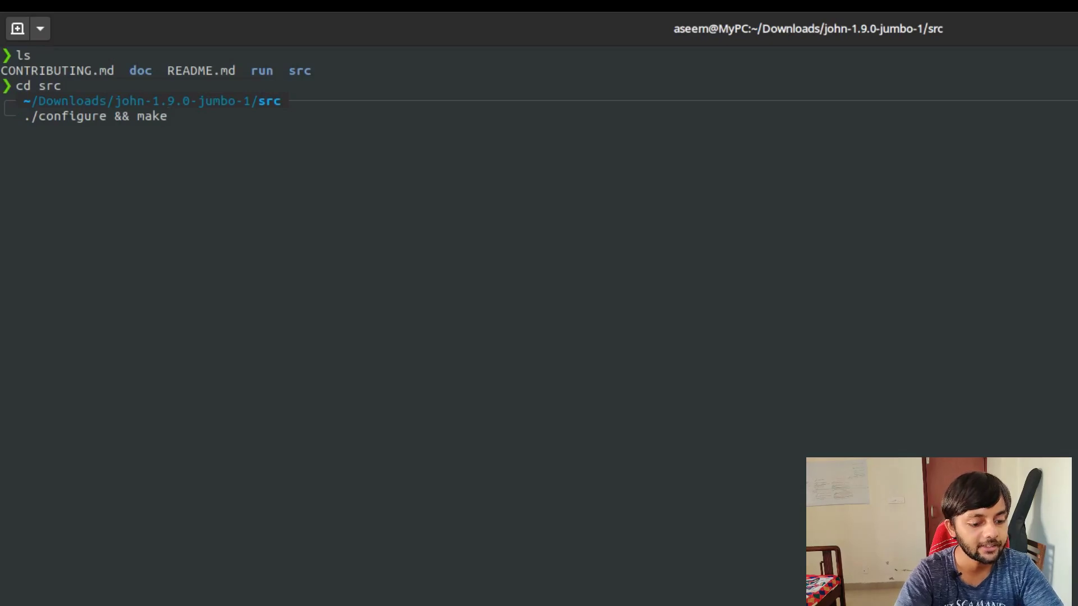
key("Return")
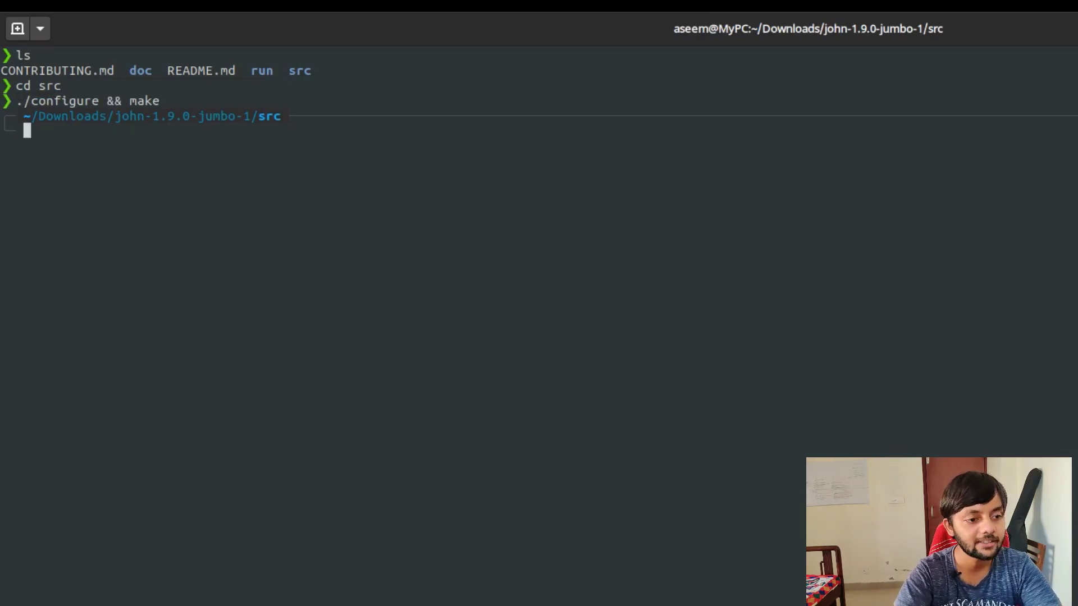
Step: Confirm ../run/john exists, then return to the john-1.9.0-jumbo-1 folder
type("ls ..")
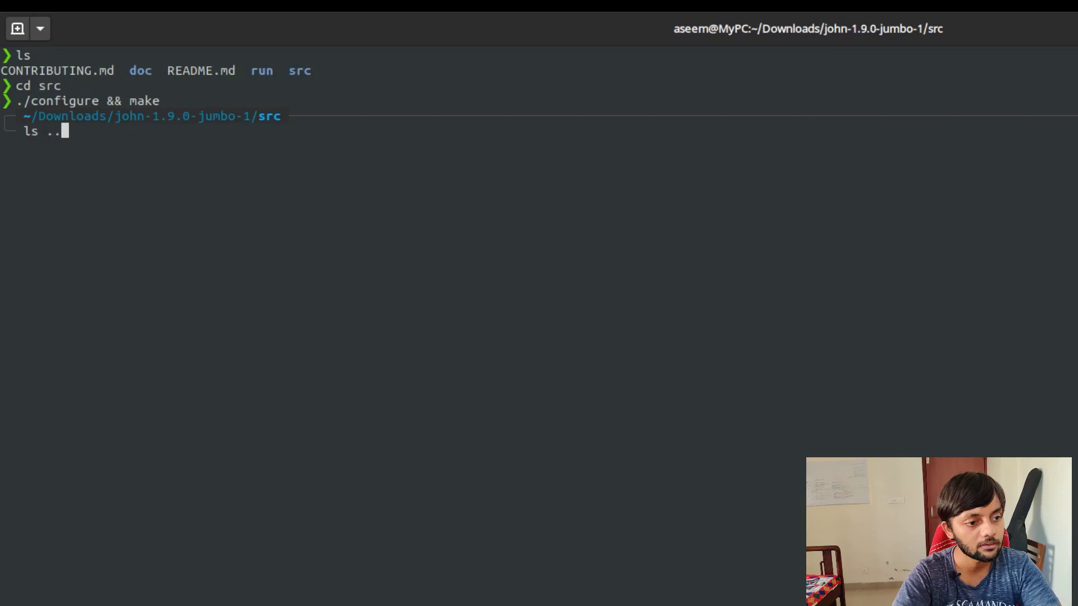
type("/run/joh")
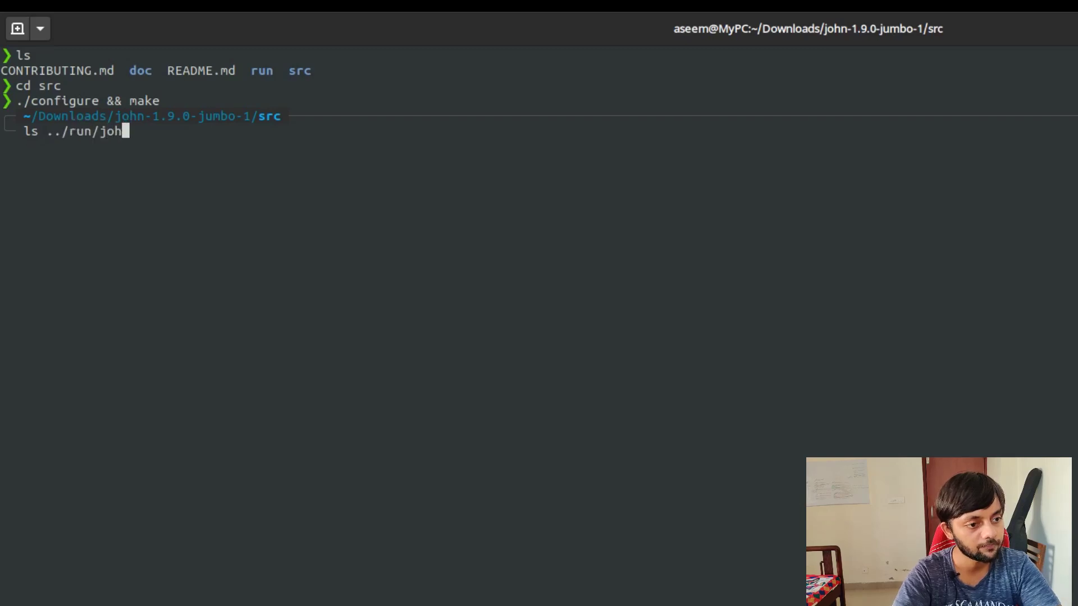
key("Return")
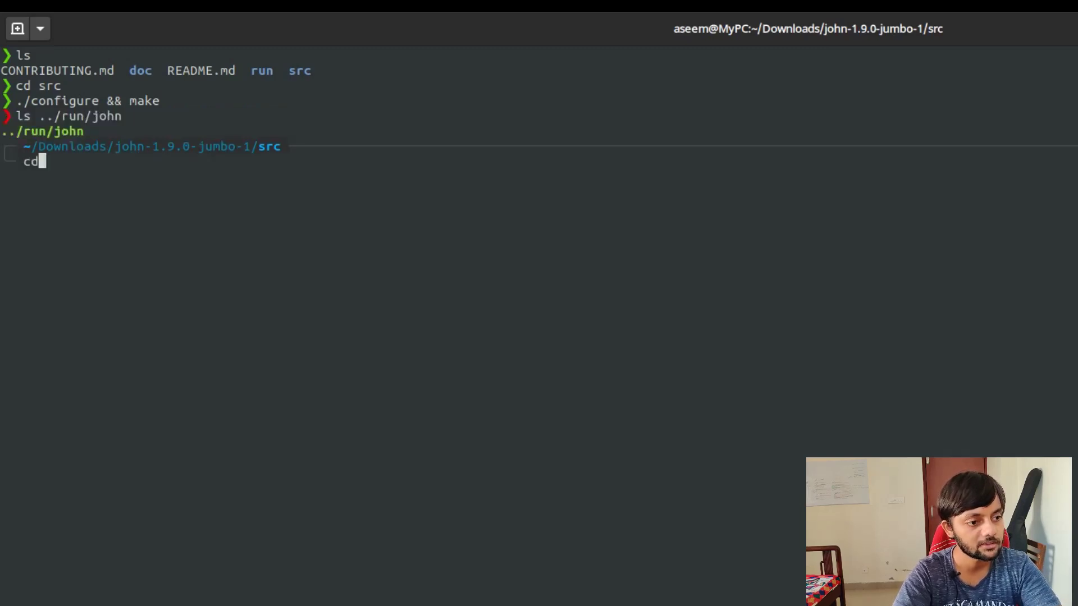
key("Return")
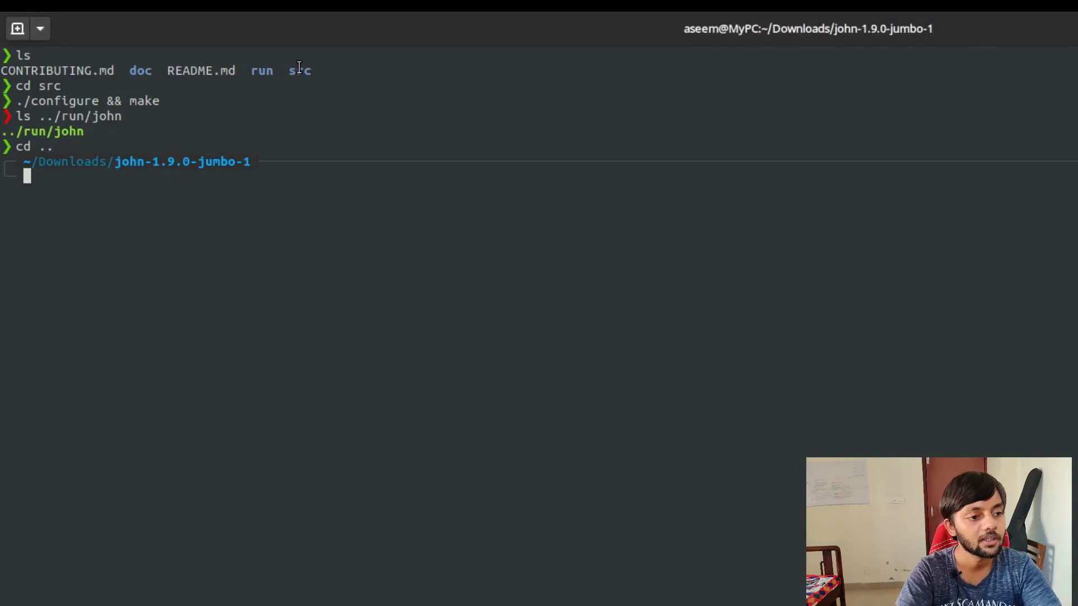
type("vim")
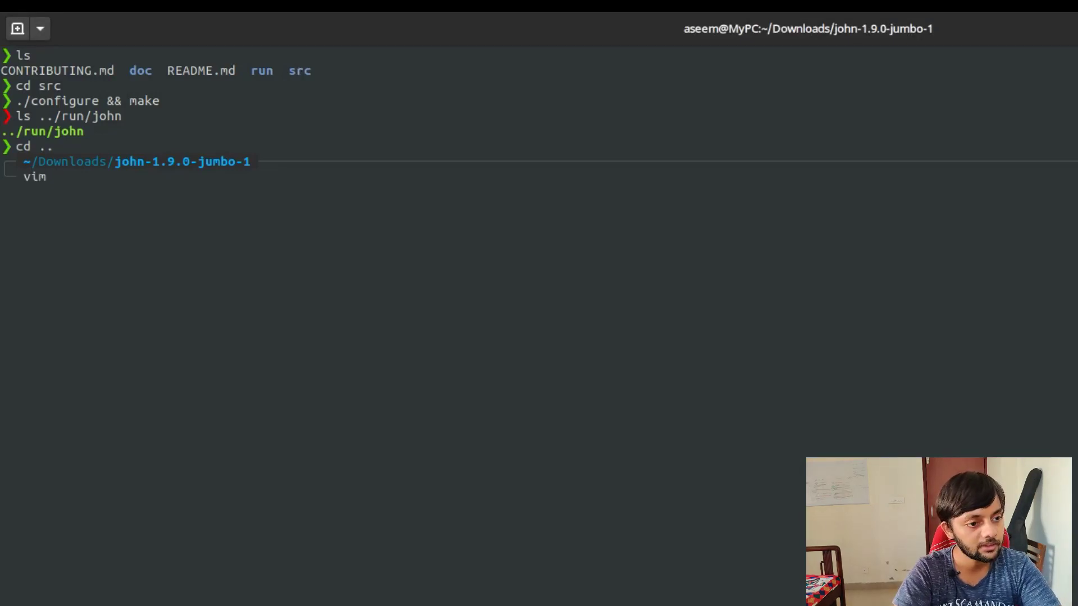
type("passw")
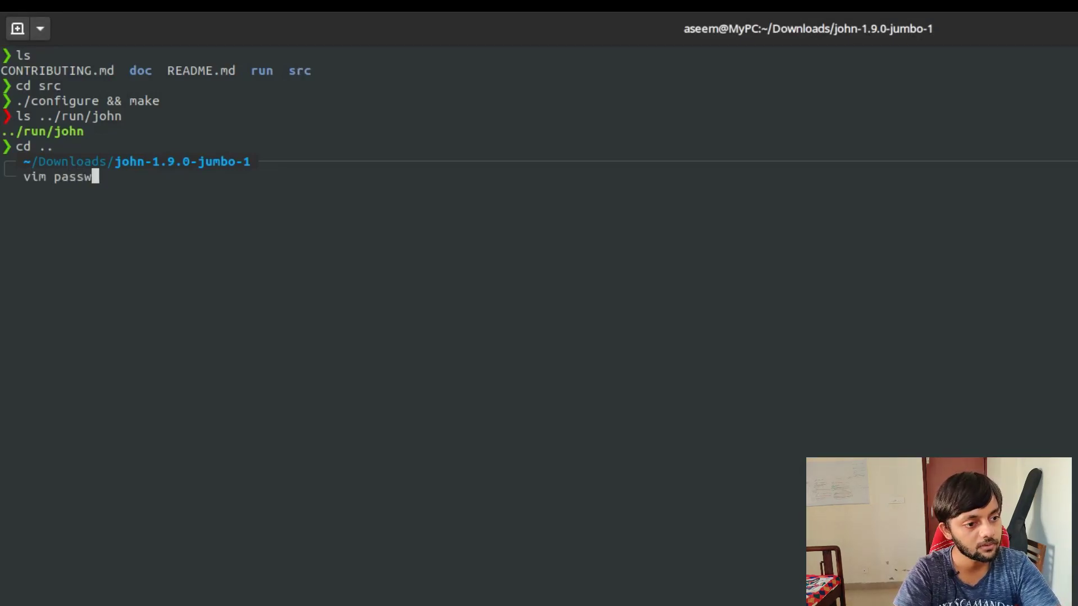
key("Return")
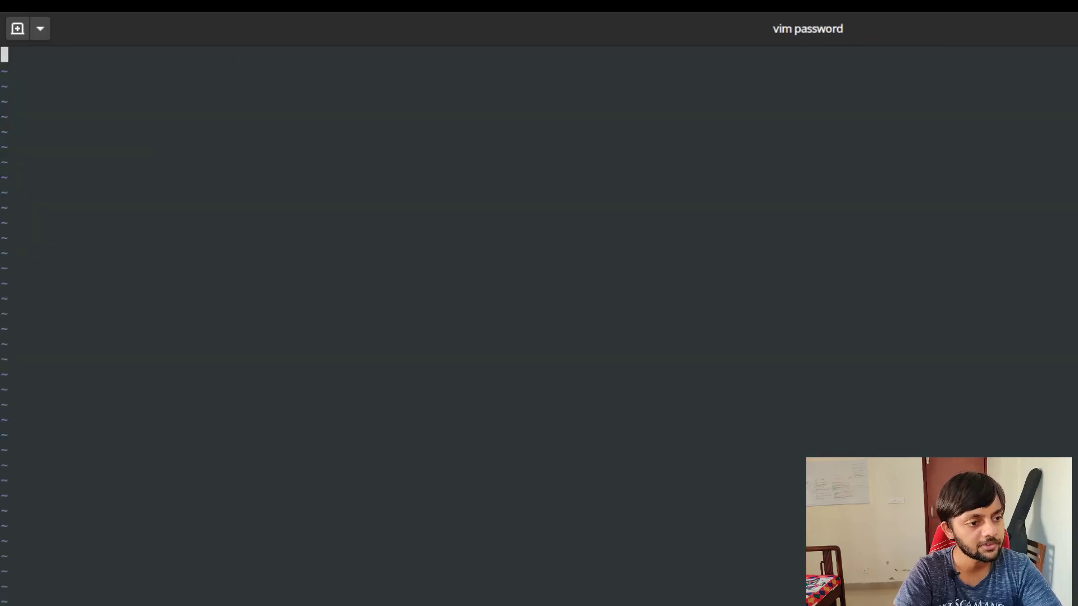
type("$1$AAODv...$gXPqGkIO3Cu6dnclE/sok")
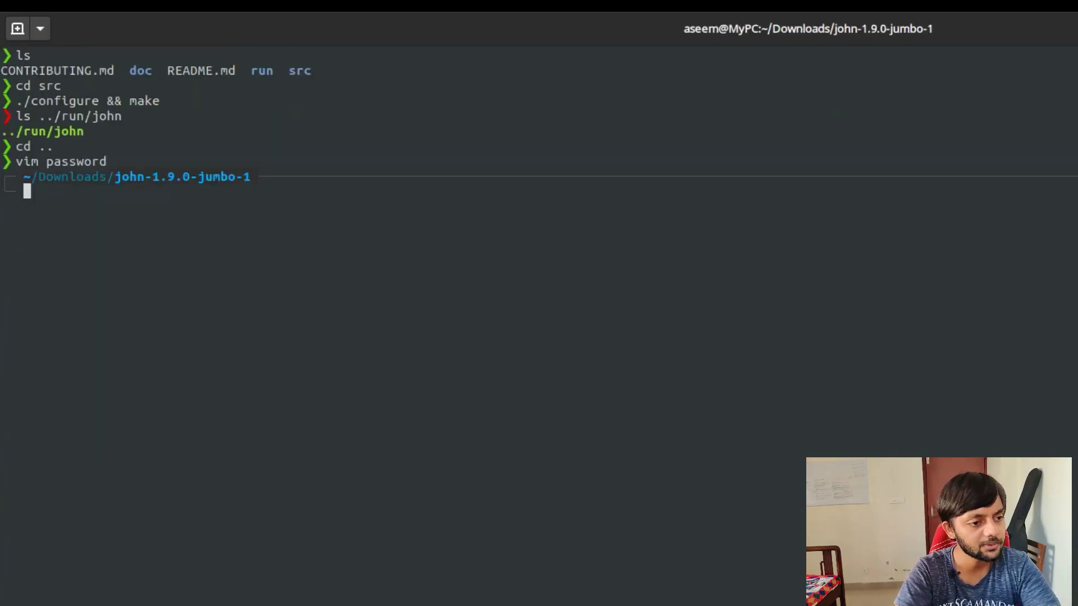
Step: Crack the hash by running ./run/john on the password file
type("./run/")
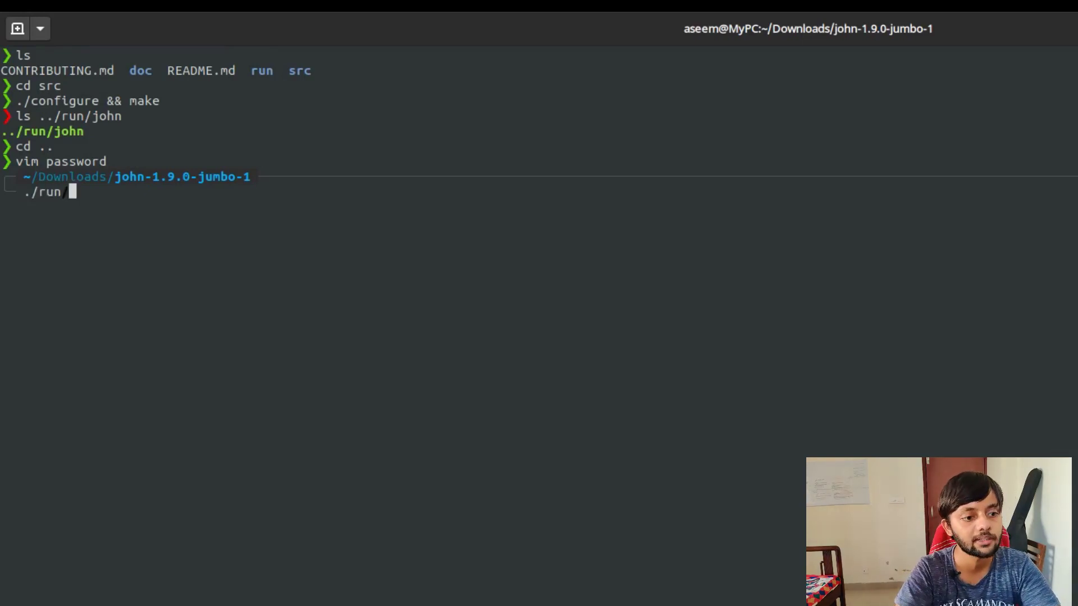
type("john")
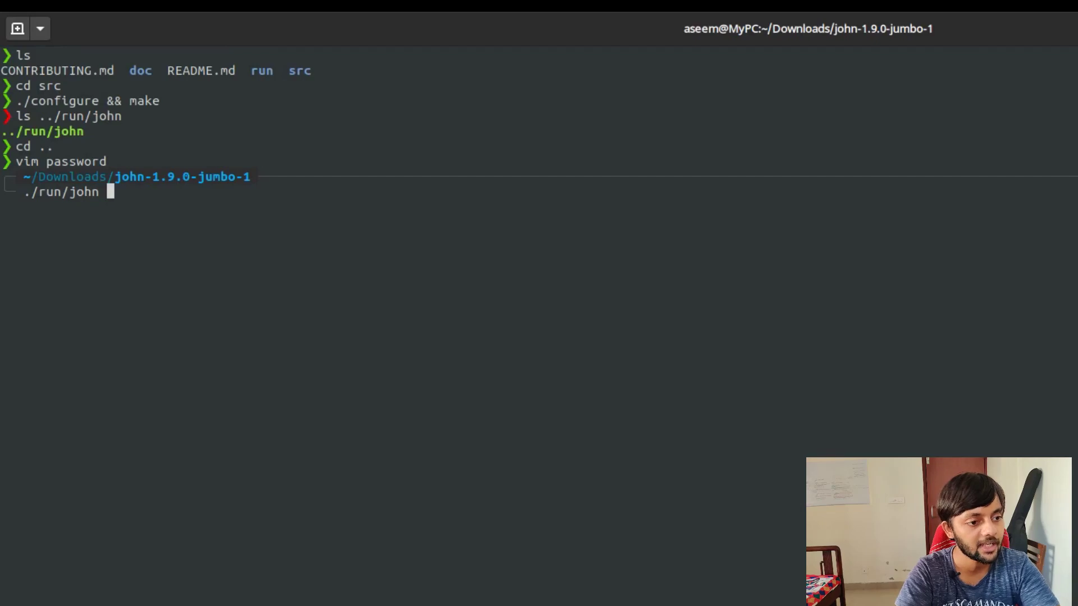
type("pas")
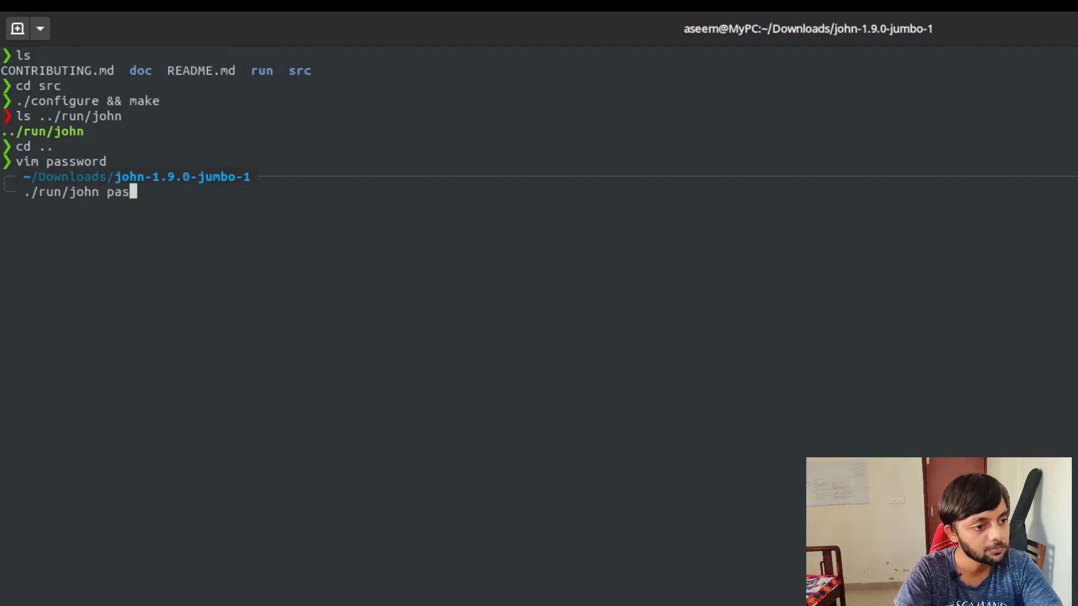
key("Return")
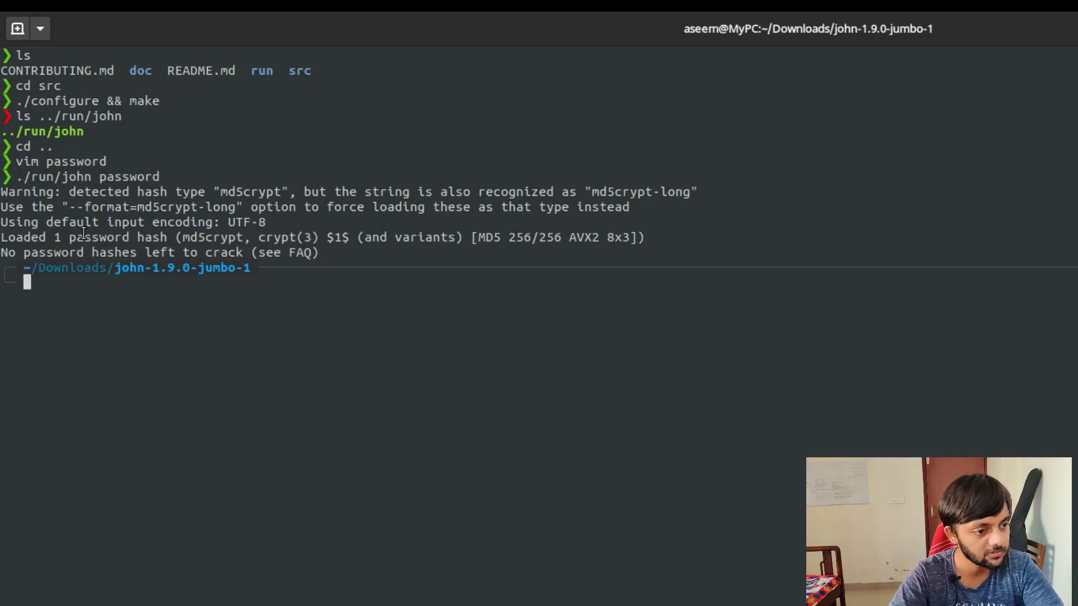
type("./run/john pas")
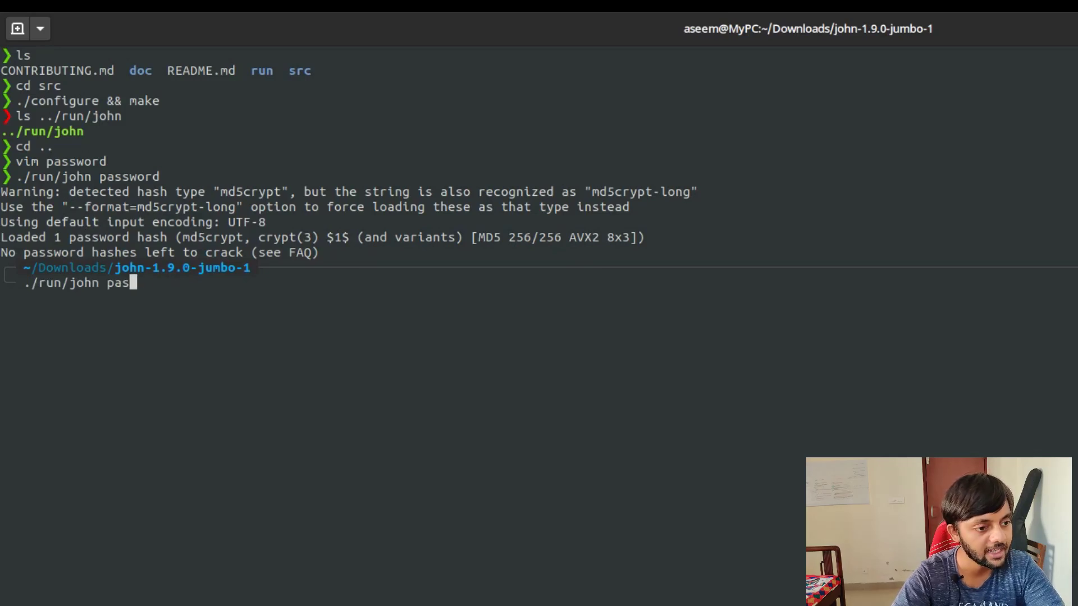
type("--sh")
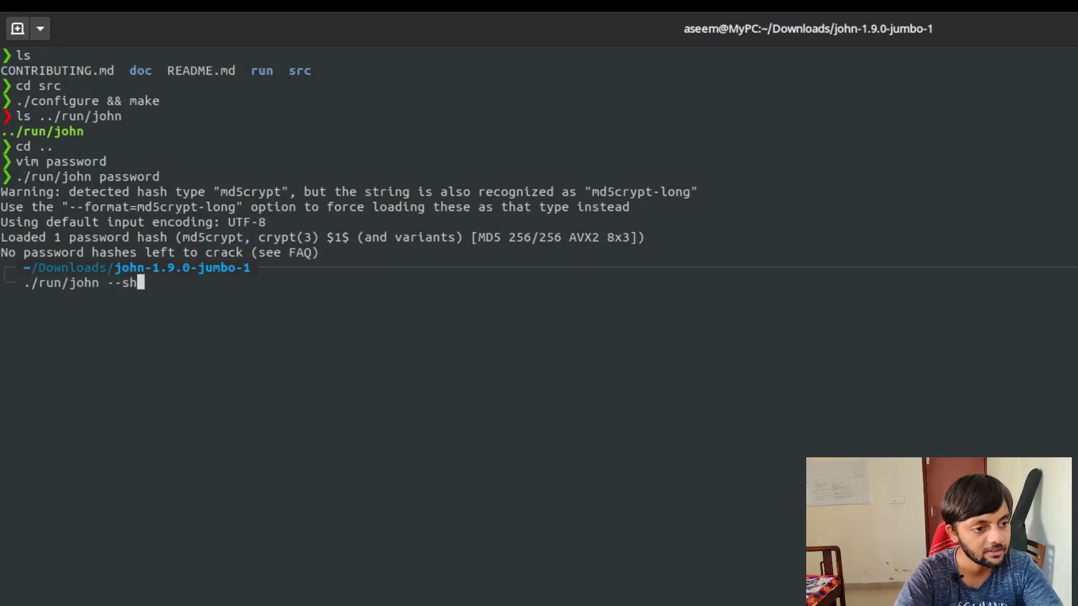
type("ow passw")
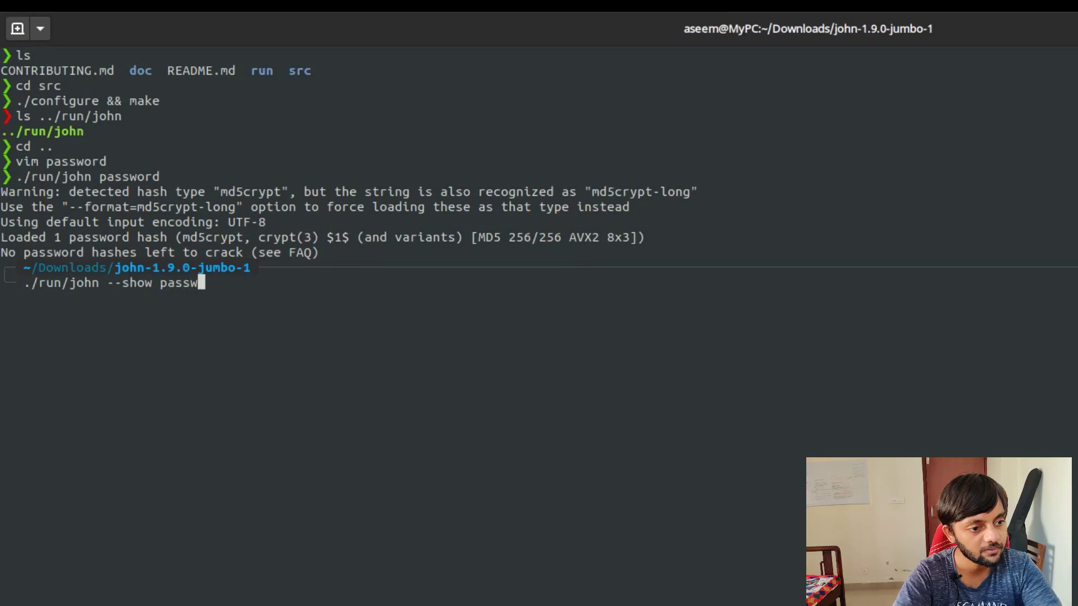
key("Return")
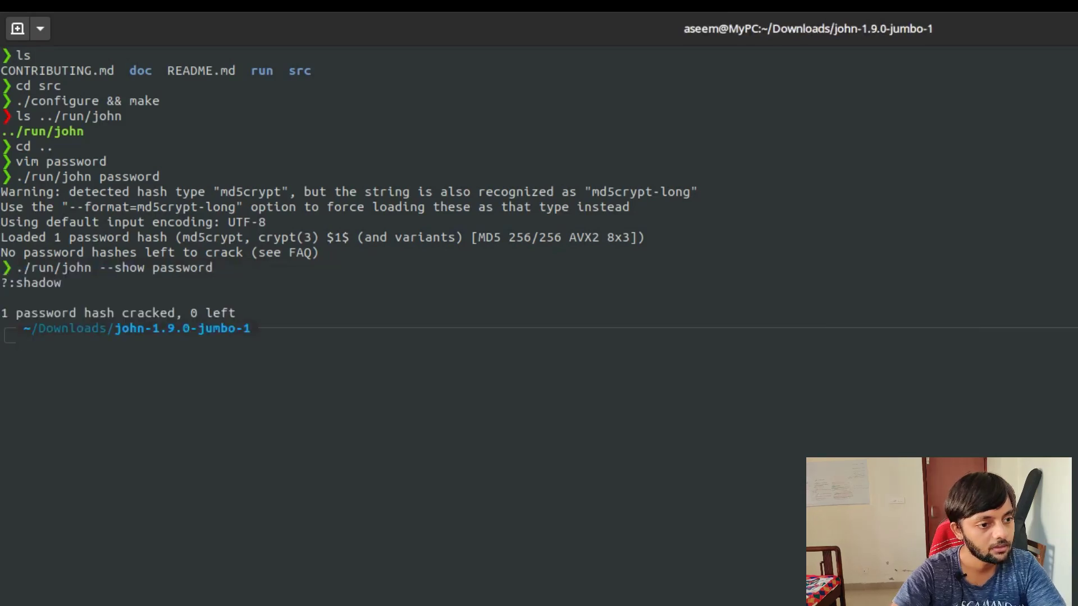
double_click(98, 314)
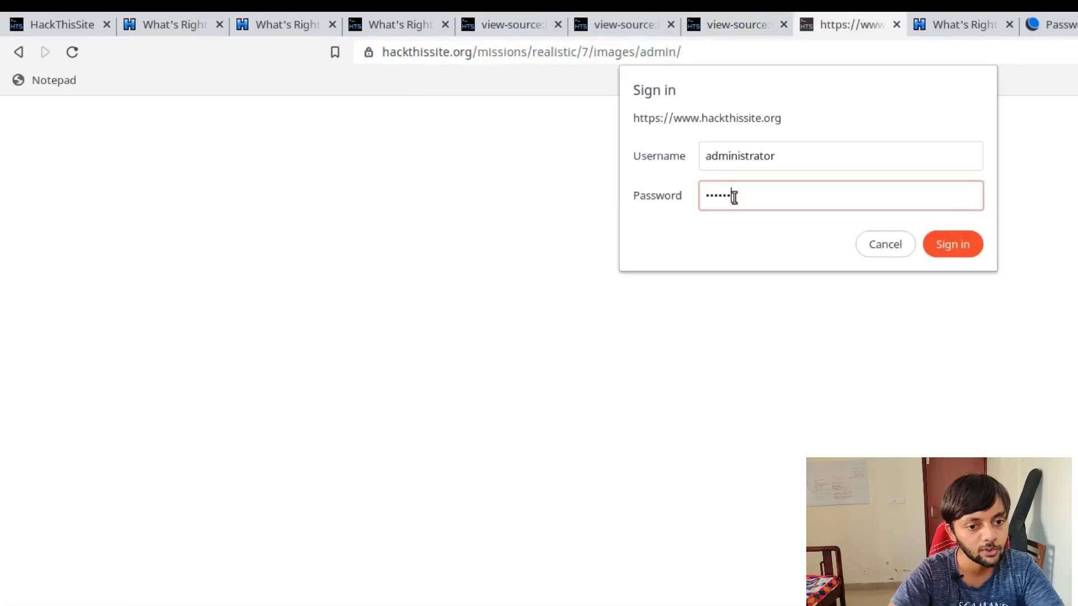
left_click(952, 243)
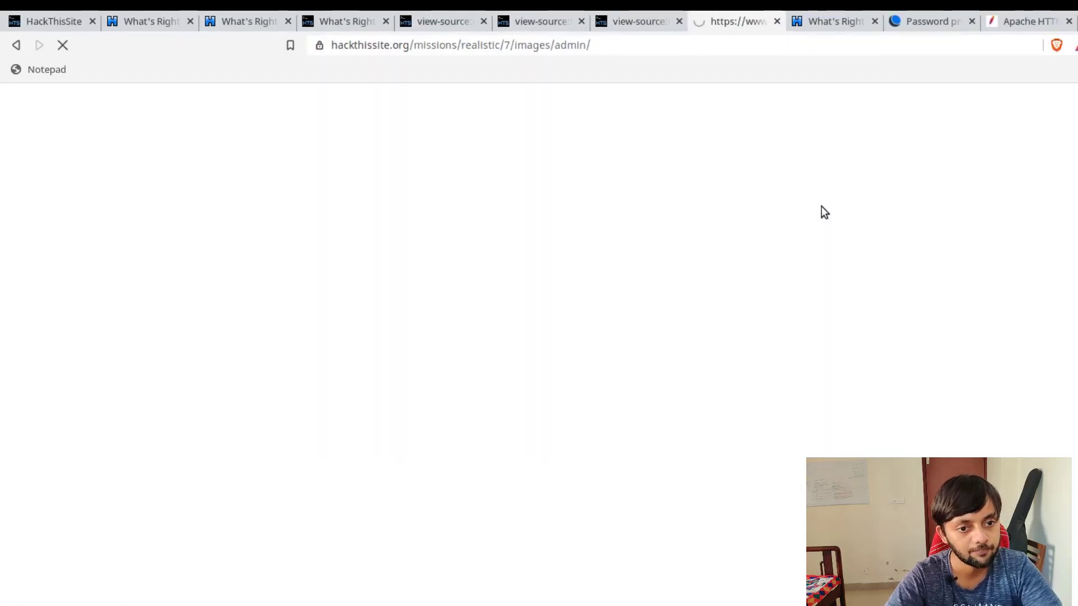